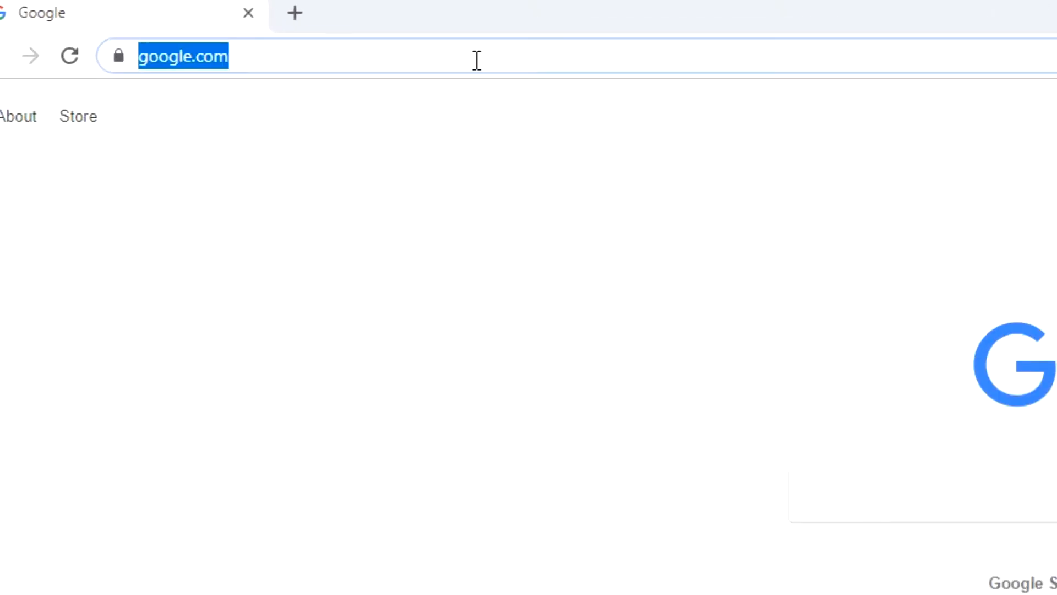
# Browse arkscan.com to the 2054A Shipping Printer's driver downloads
pyautogui.write('arkscan.com')
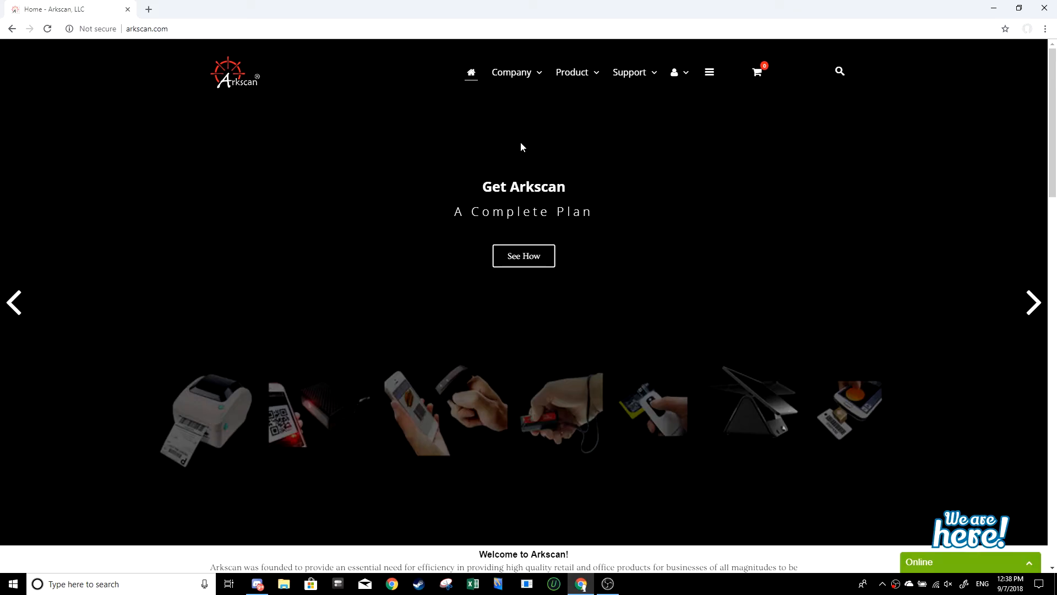
pyautogui.click(571, 73)
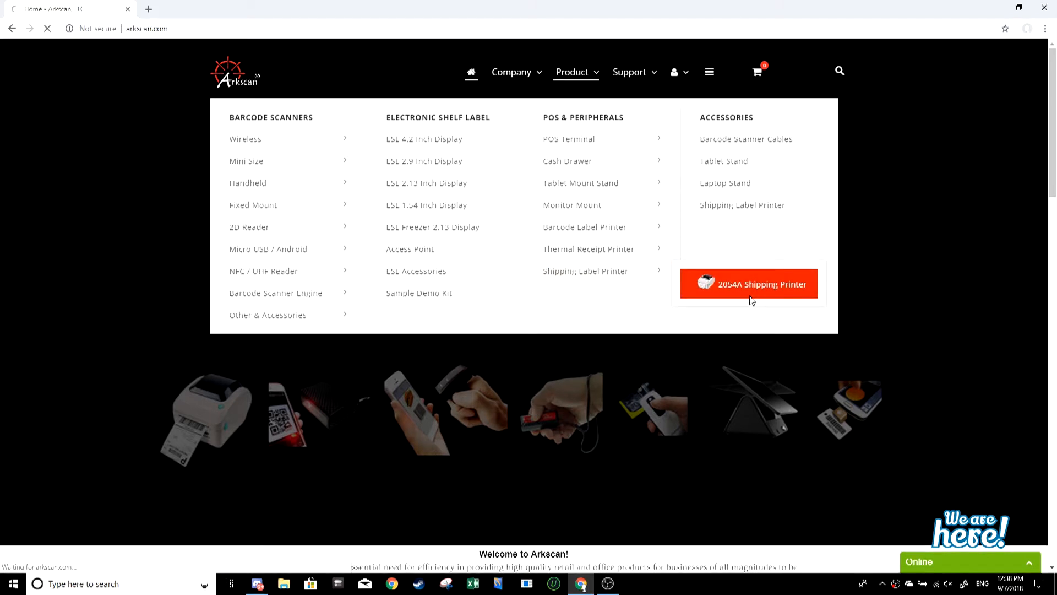
pyautogui.click(749, 283)
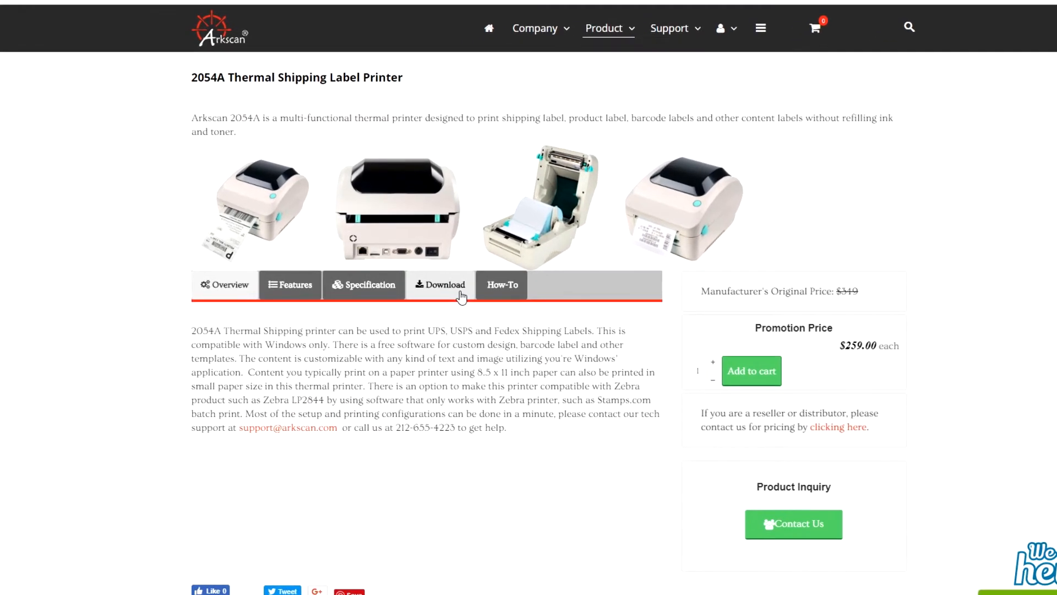
pyautogui.click(440, 285)
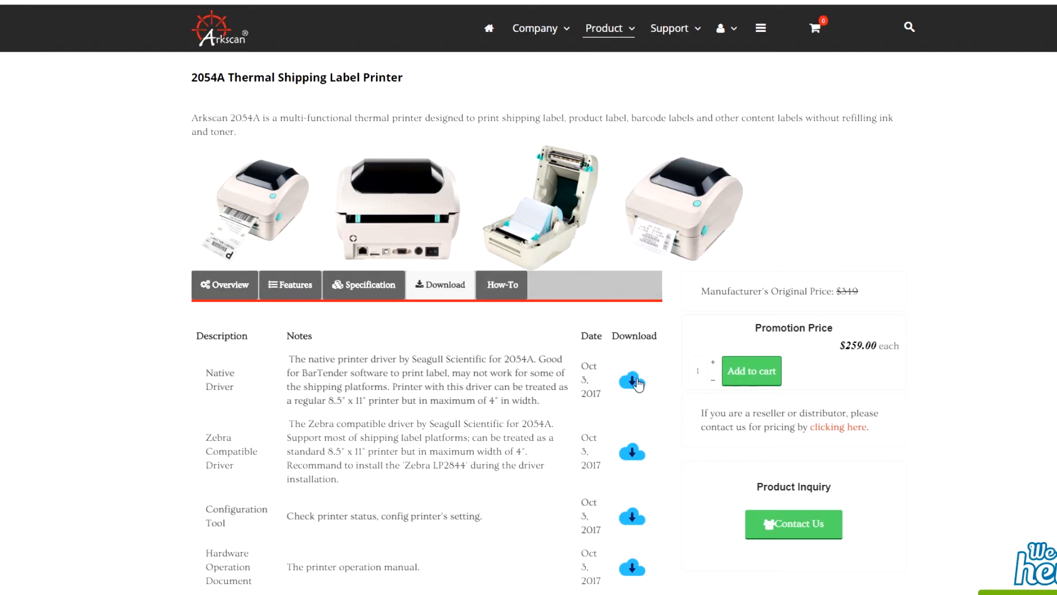
pyautogui.moveTo(632, 382)
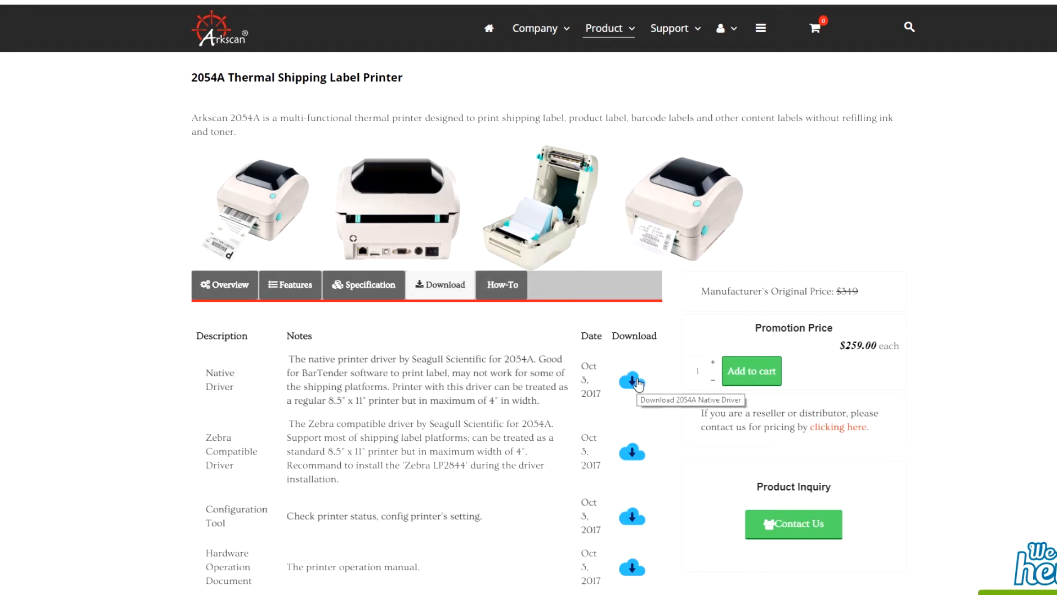
# Download the native Seagull printer driver and launch its installer
pyautogui.click(631, 380)
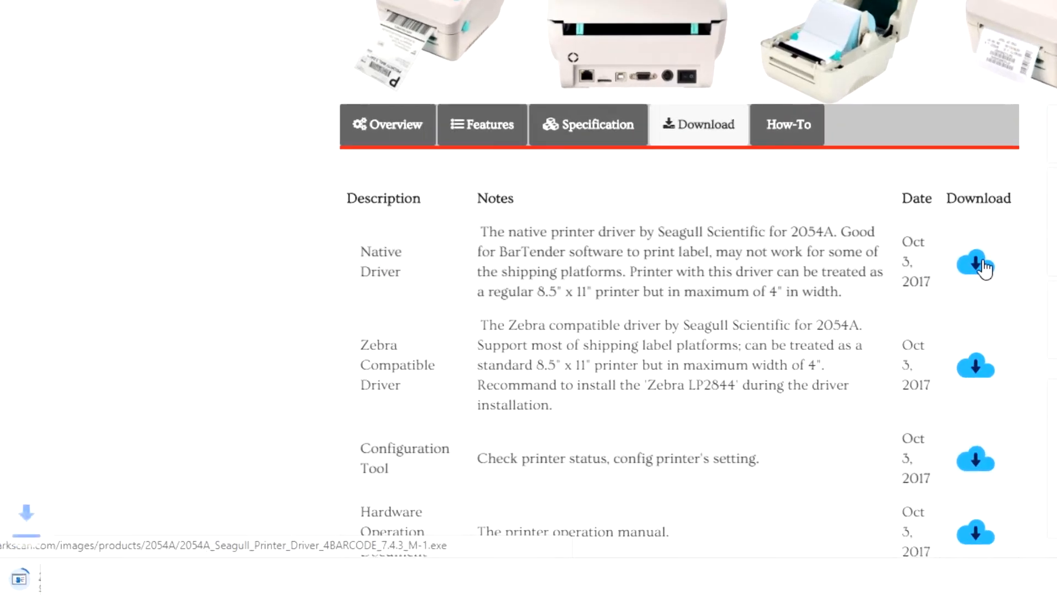
pyautogui.click(976, 263)
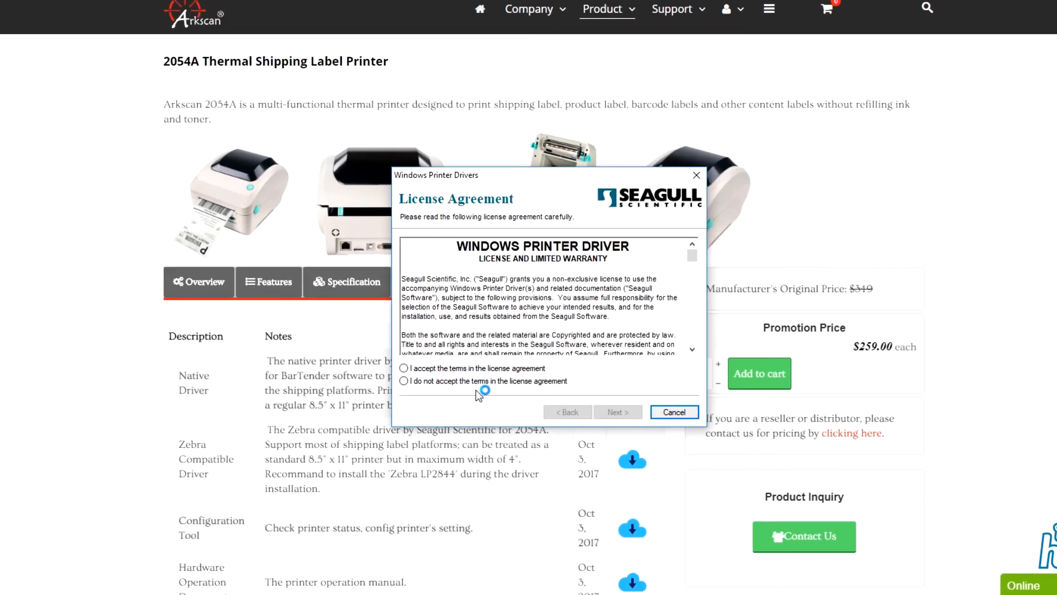
# Accept the license, unpack to the default folder, skip the instructions page and finish
pyautogui.click(403, 368)
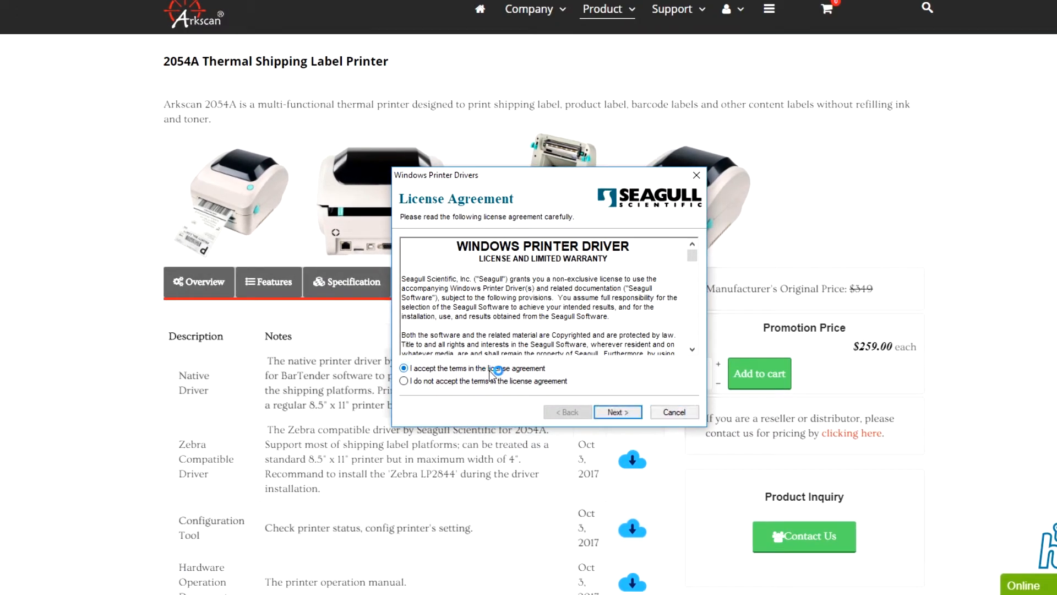
pyautogui.click(617, 411)
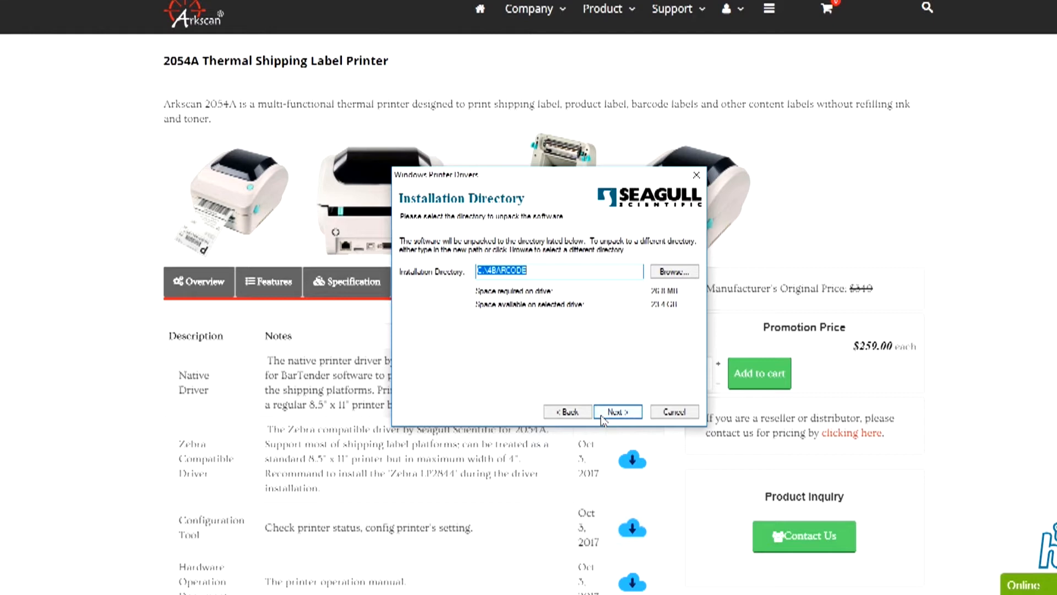
pyautogui.click(617, 411)
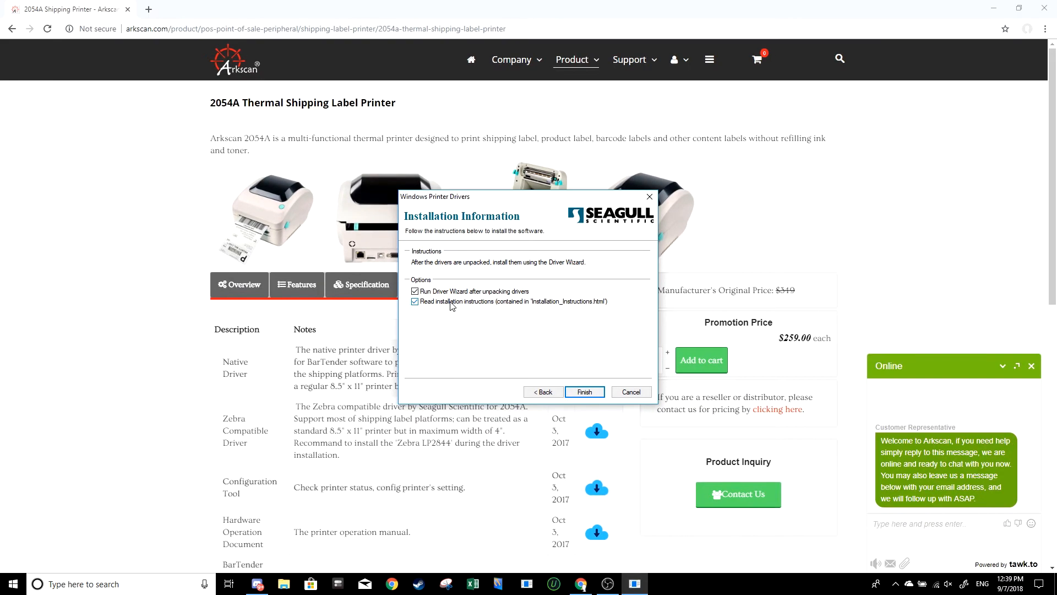
pyautogui.click(415, 301)
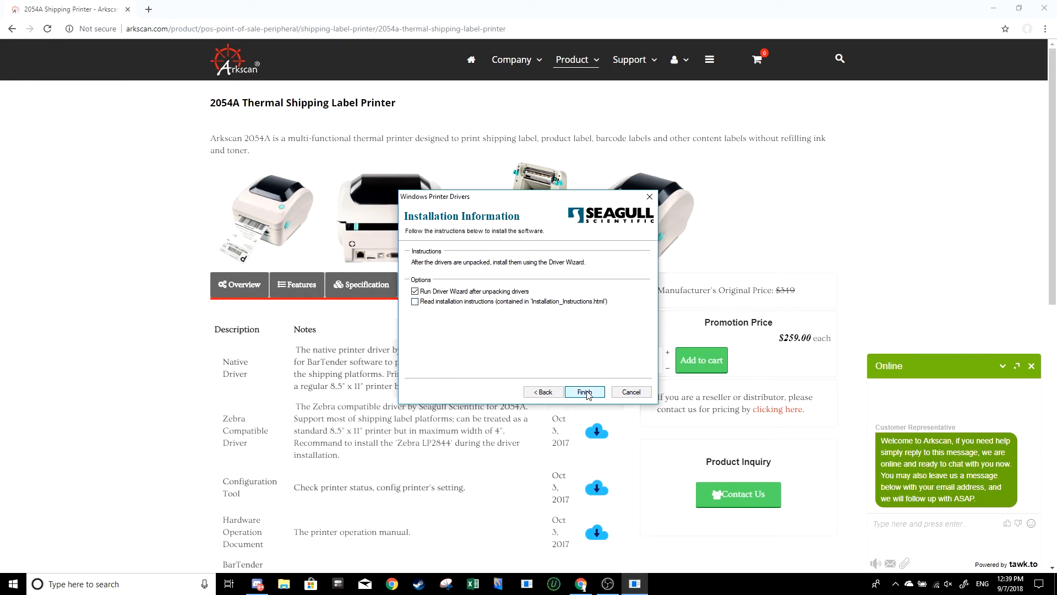
pyautogui.click(583, 392)
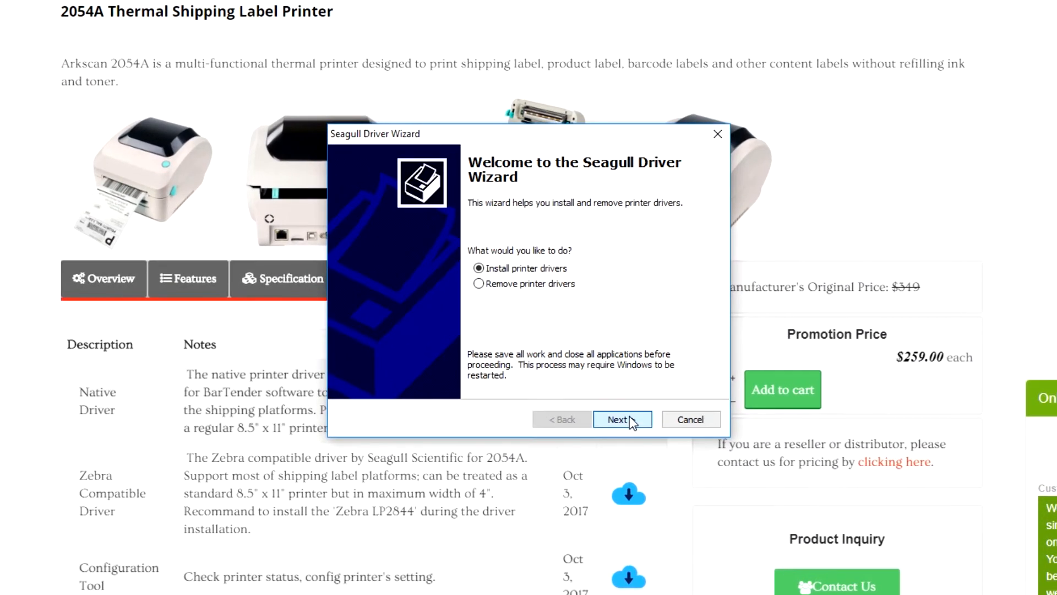
# Install the USB-detected 4BARCODE 4B-2054A driver with its default name, unshared
pyautogui.click(621, 419)
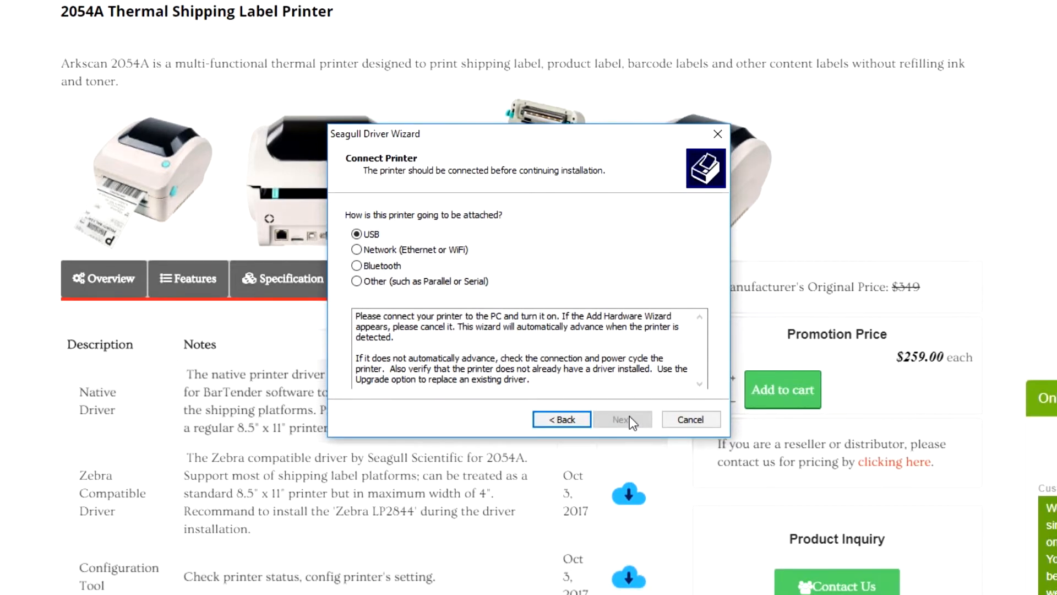
pyautogui.click(621, 418)
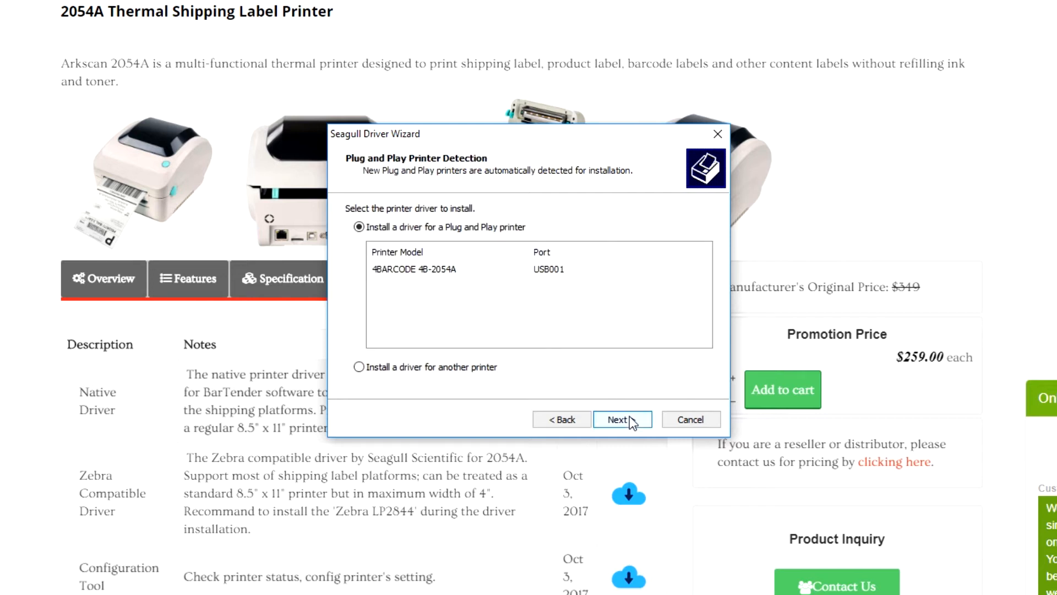
pyautogui.click(621, 419)
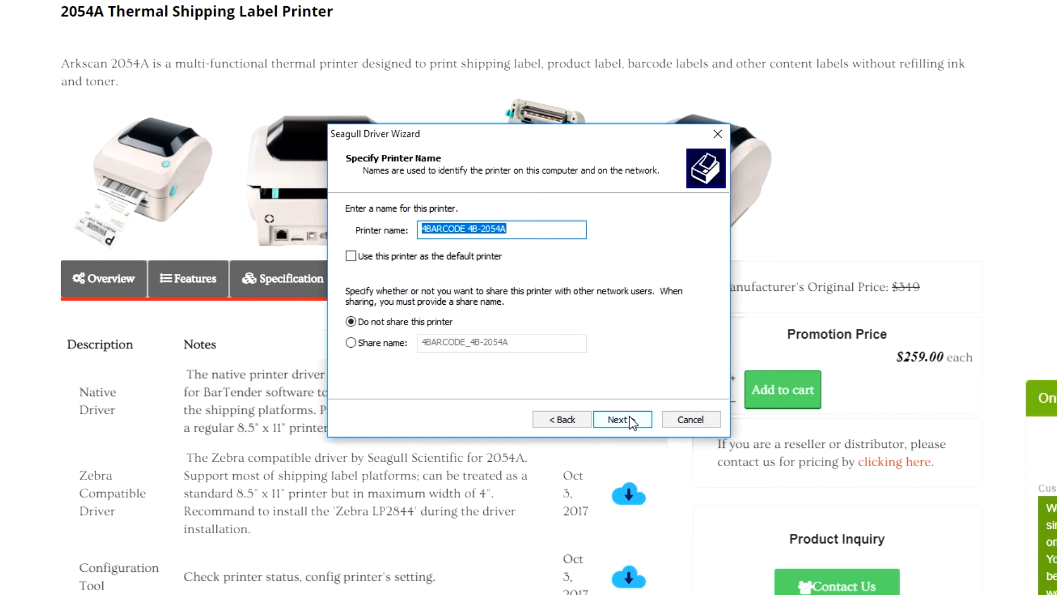
pyautogui.click(502, 229)
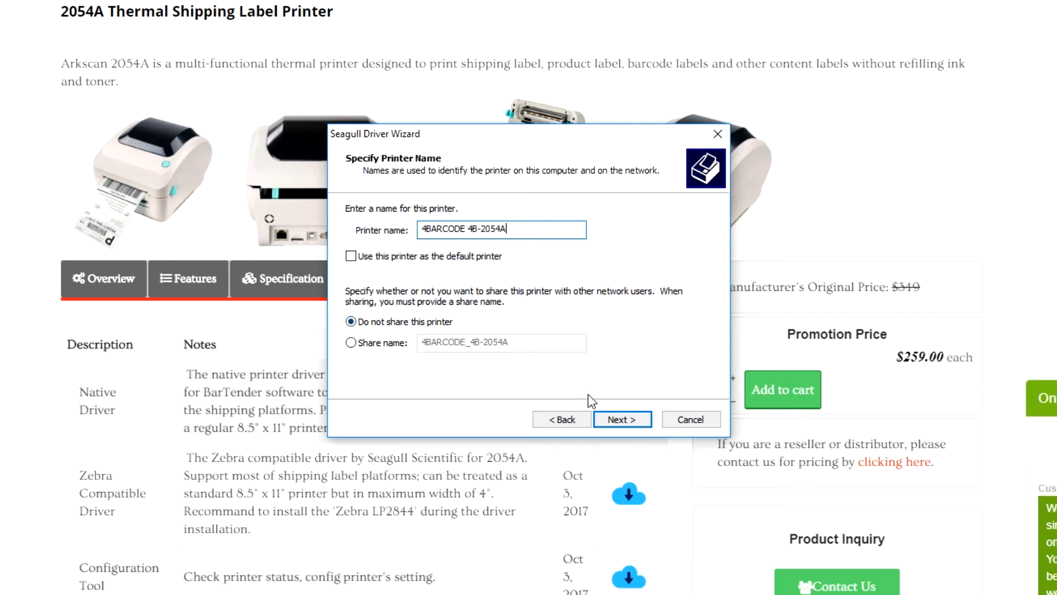
pyautogui.moveTo(621, 419)
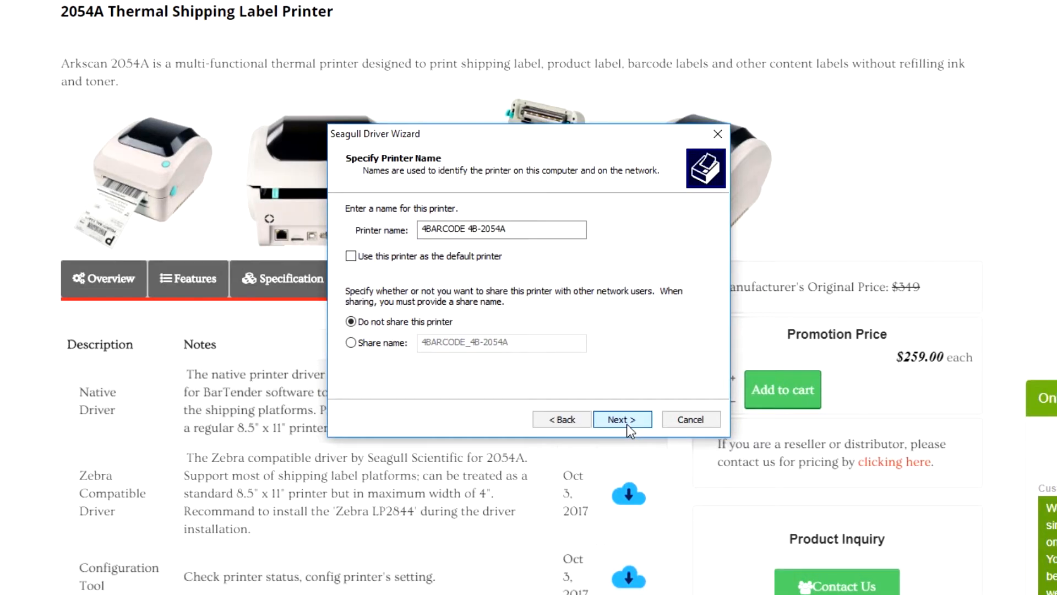
pyautogui.click(621, 419)
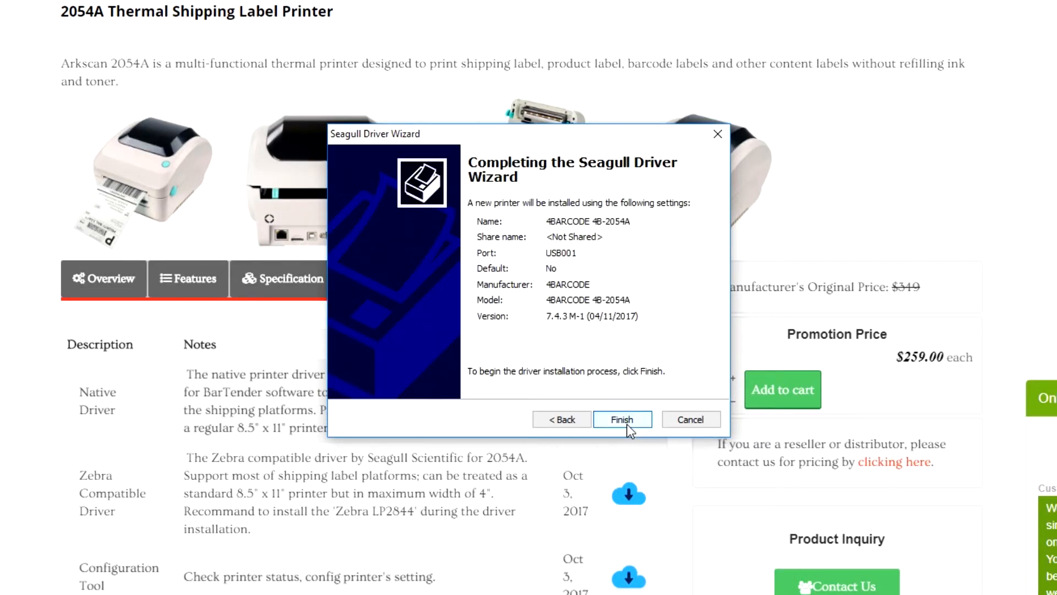
pyautogui.click(621, 418)
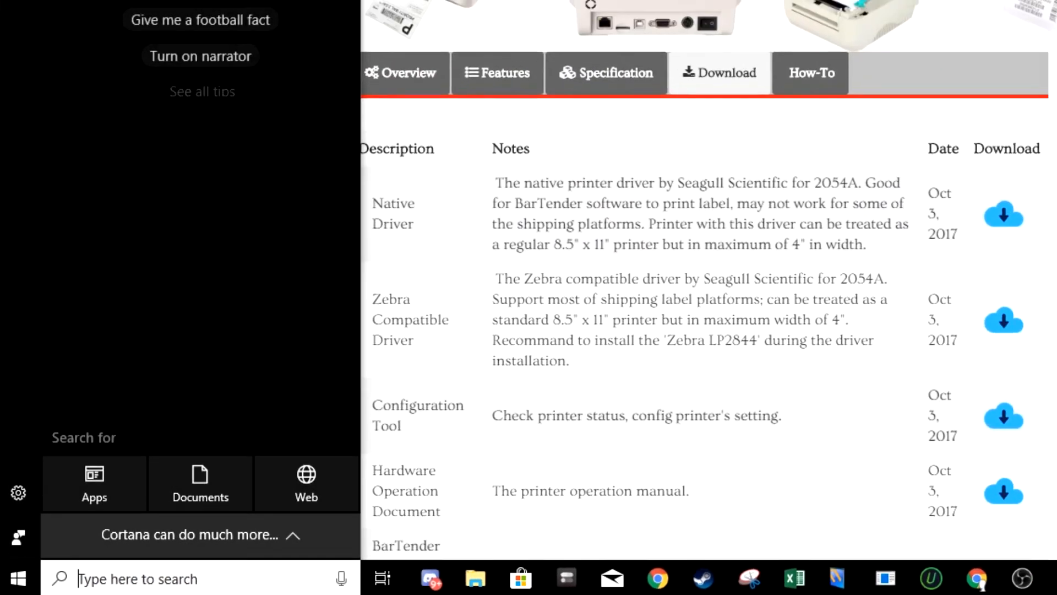
# Find 4BARCODE 4B-2054A in Printers & scanners and open its Printer properties
pyautogui.write('printer')
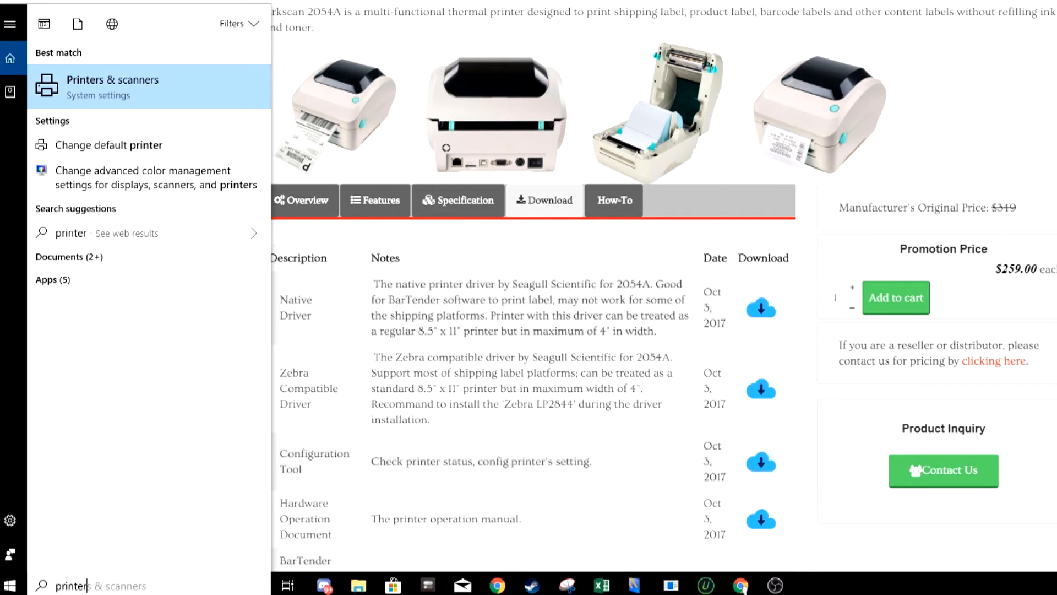
pyautogui.click(112, 85)
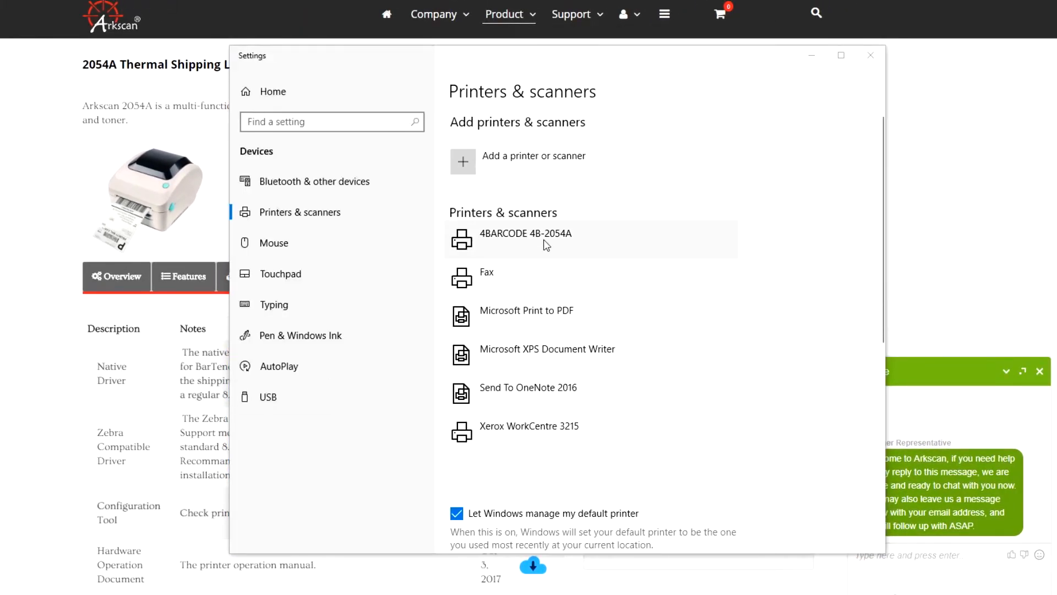
pyautogui.click(545, 239)
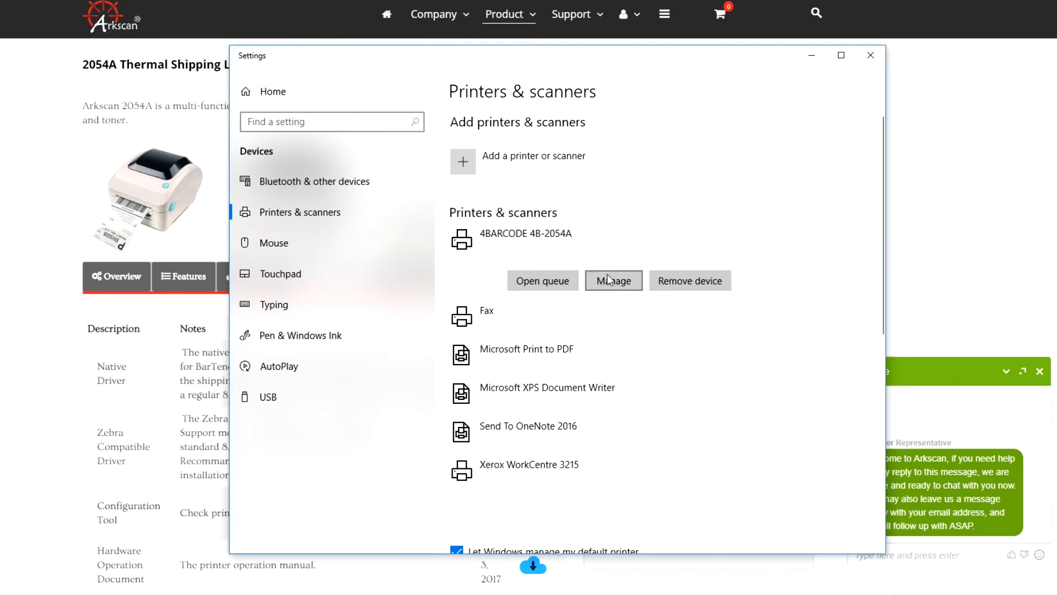
pyautogui.click(612, 281)
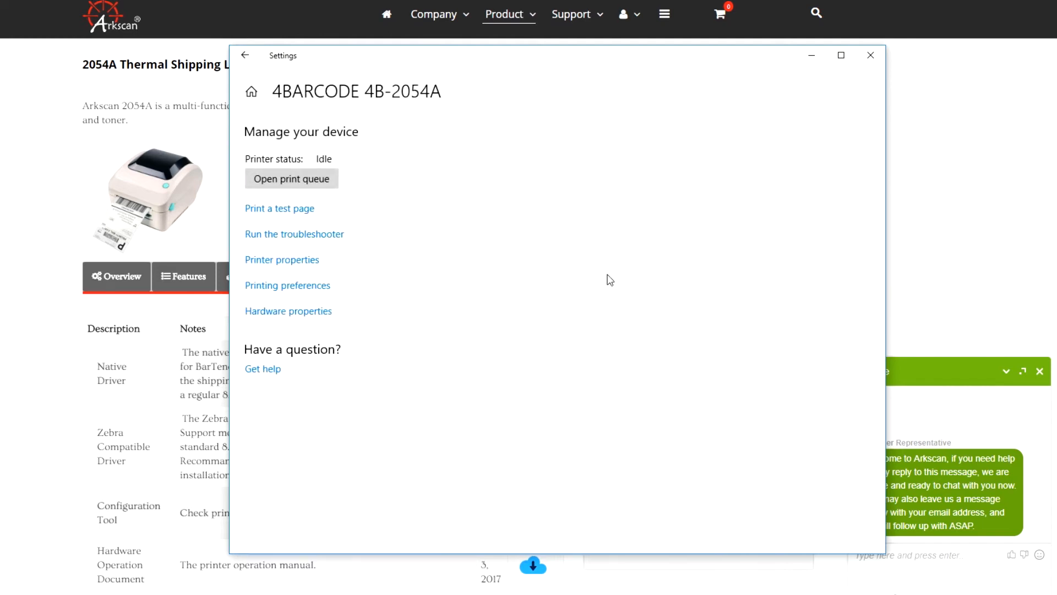
pyautogui.click(282, 260)
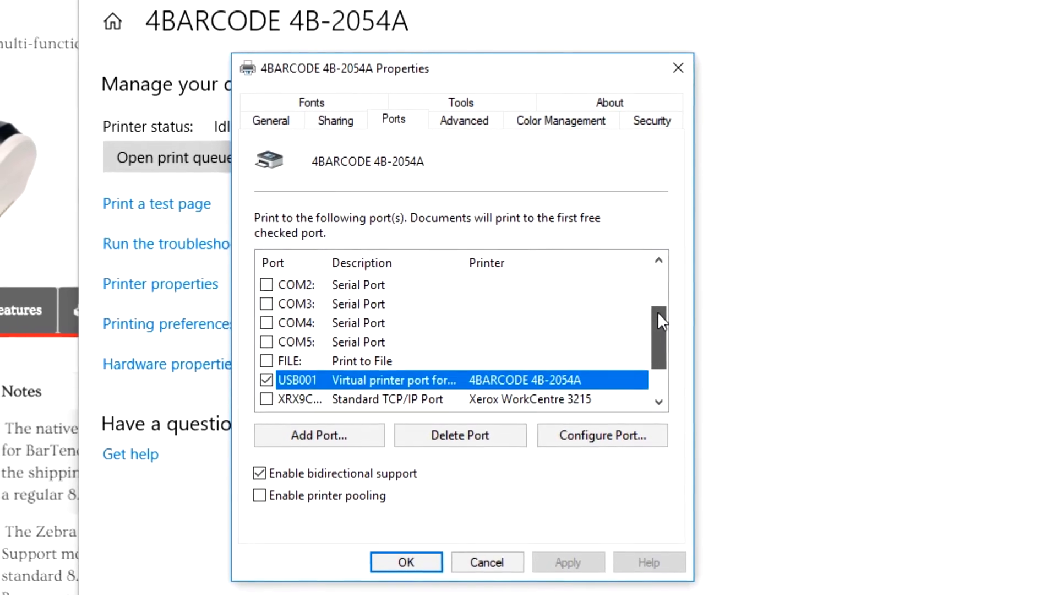
# Confirm USB001 is the checked port, then go to the General page's printer name field
pyautogui.scroll(-3)
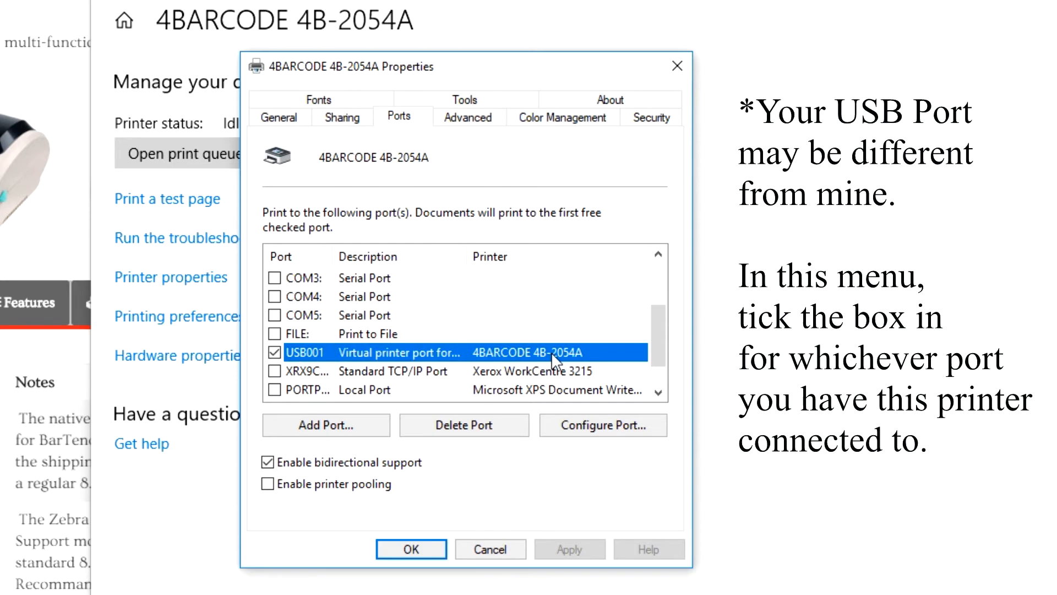
pyautogui.moveTo(584, 364)
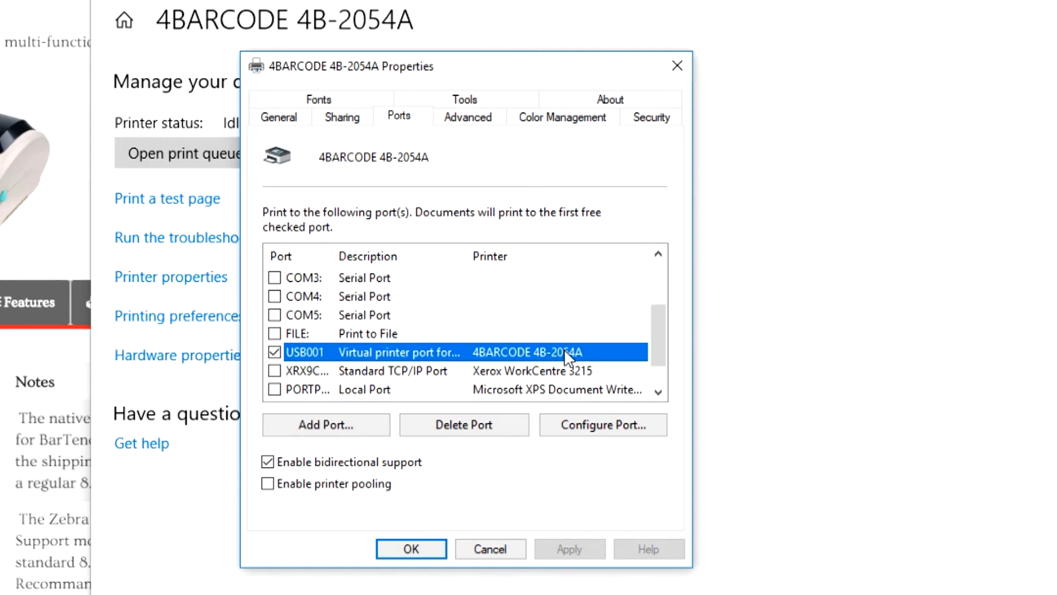
pyautogui.click(279, 117)
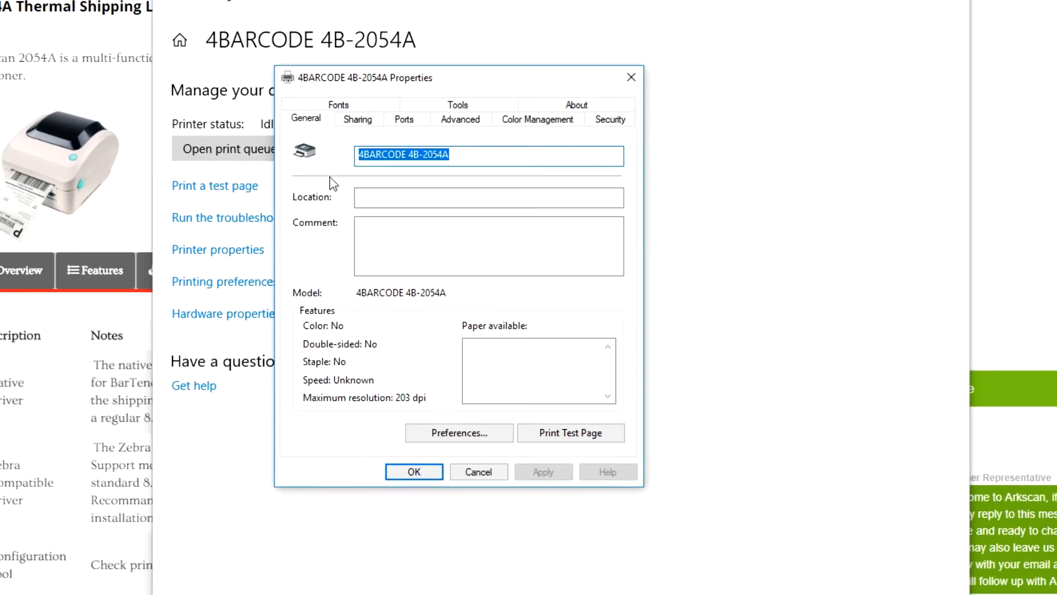
pyautogui.click(458, 431)
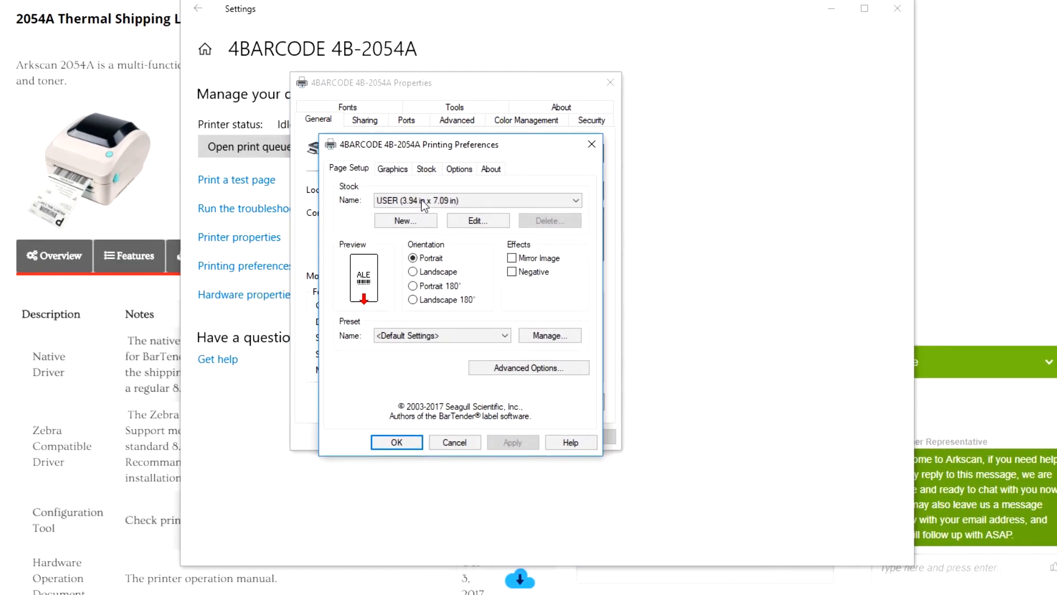
# Set the stock to 4 x 6, keep dithering at None, and save the preferences
pyautogui.click(576, 200)
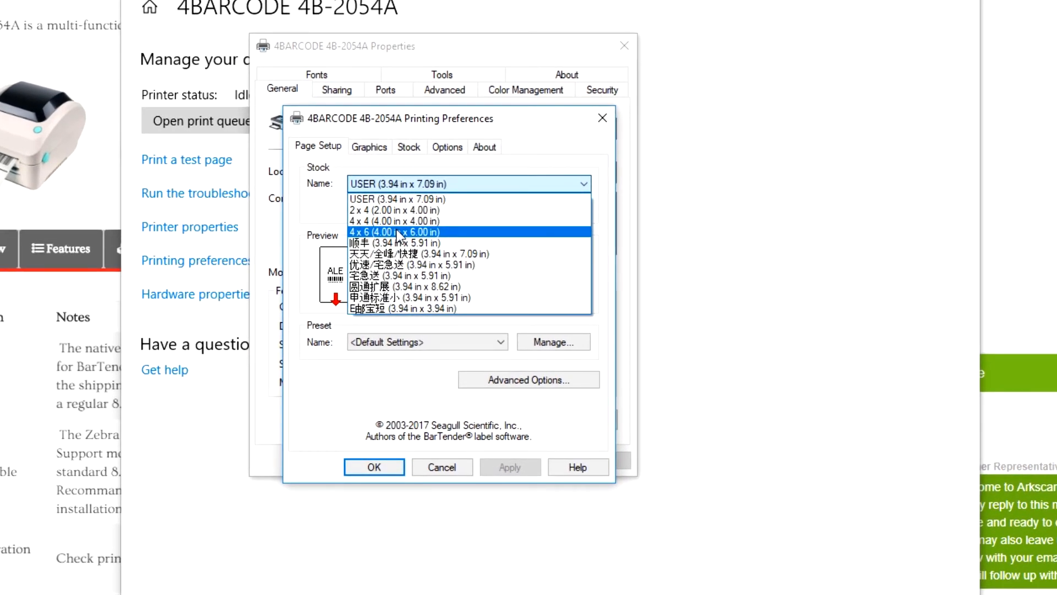
pyautogui.click(395, 231)
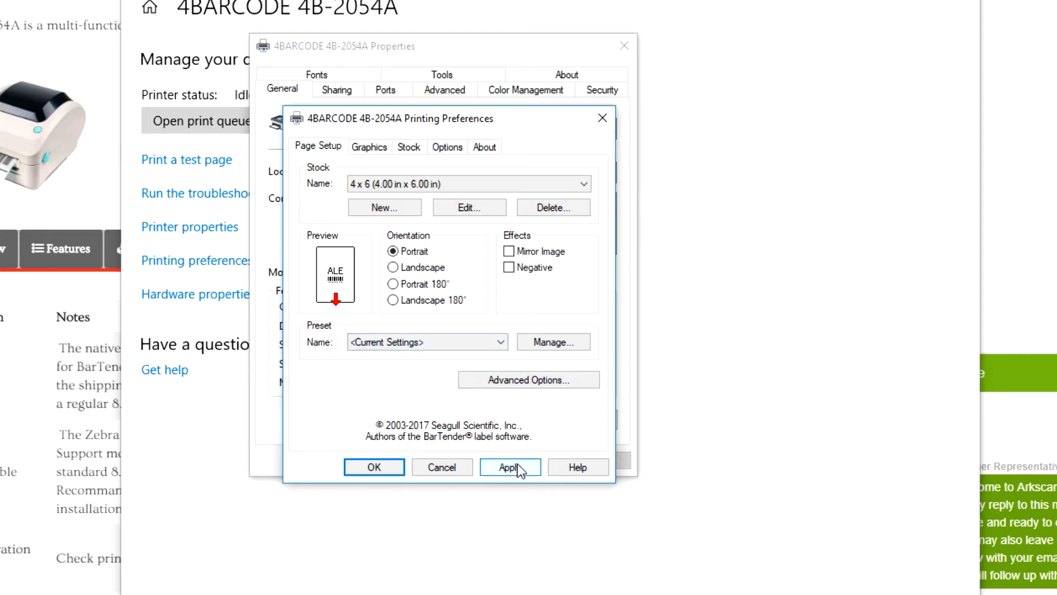
pyautogui.moveTo(476, 332)
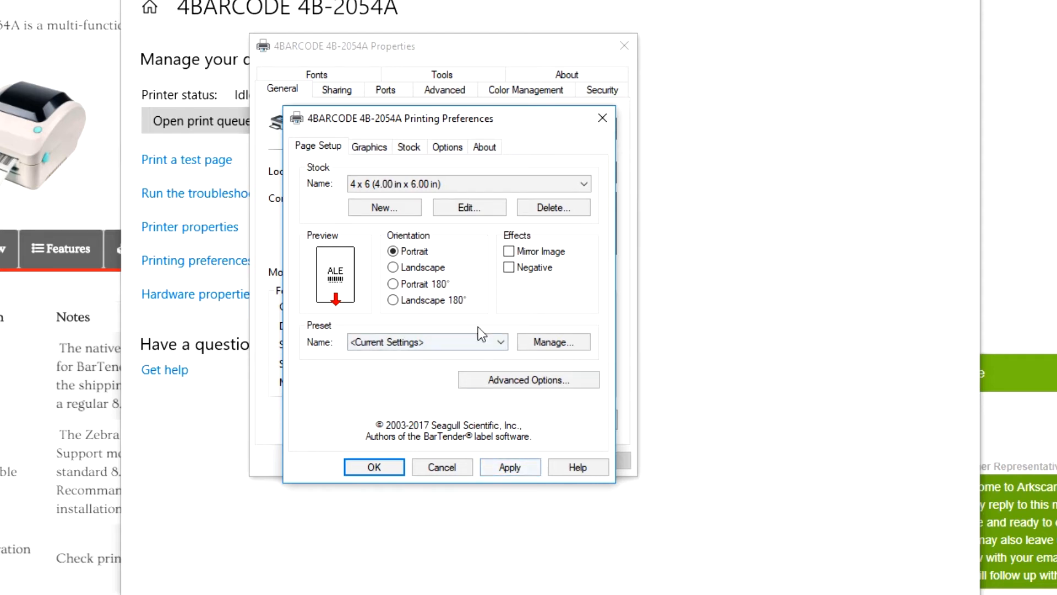
pyautogui.click(369, 147)
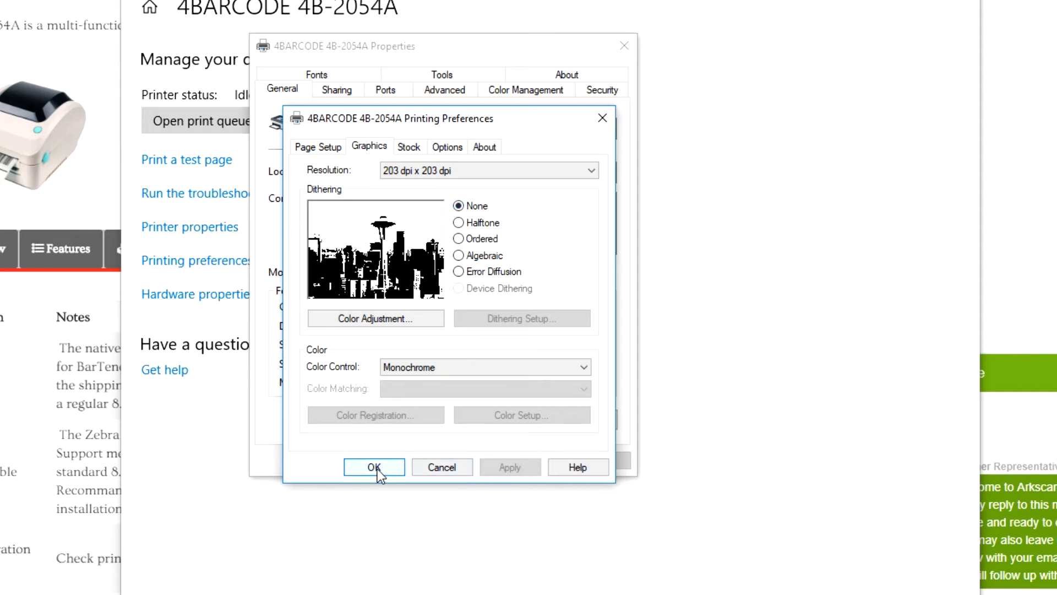
pyautogui.click(373, 466)
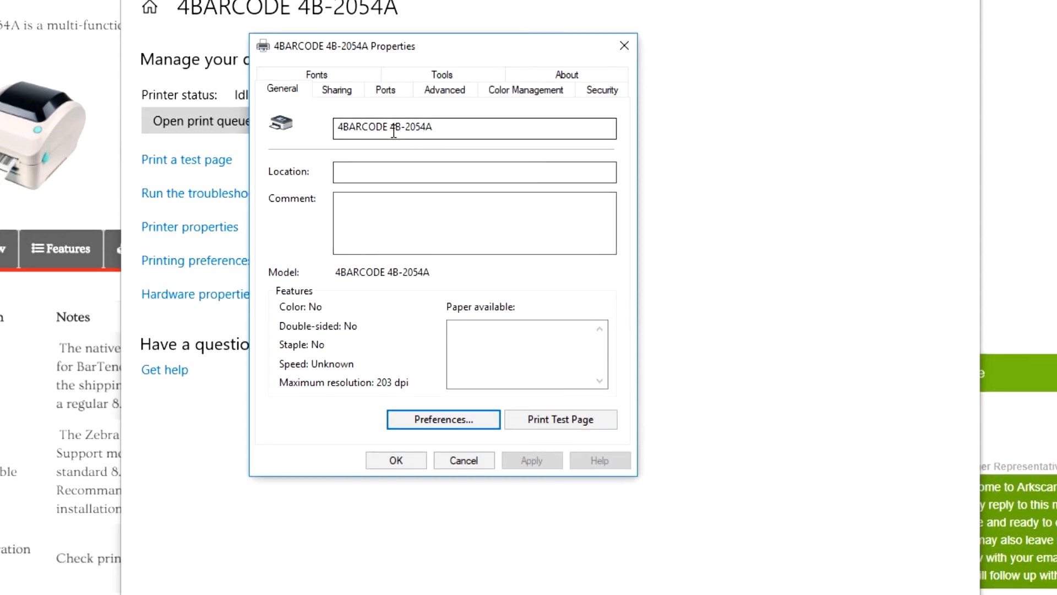
# Replace the printer name with Arkscan2054A and confirm, closing the properties
pyautogui.doubleClick(377, 128)
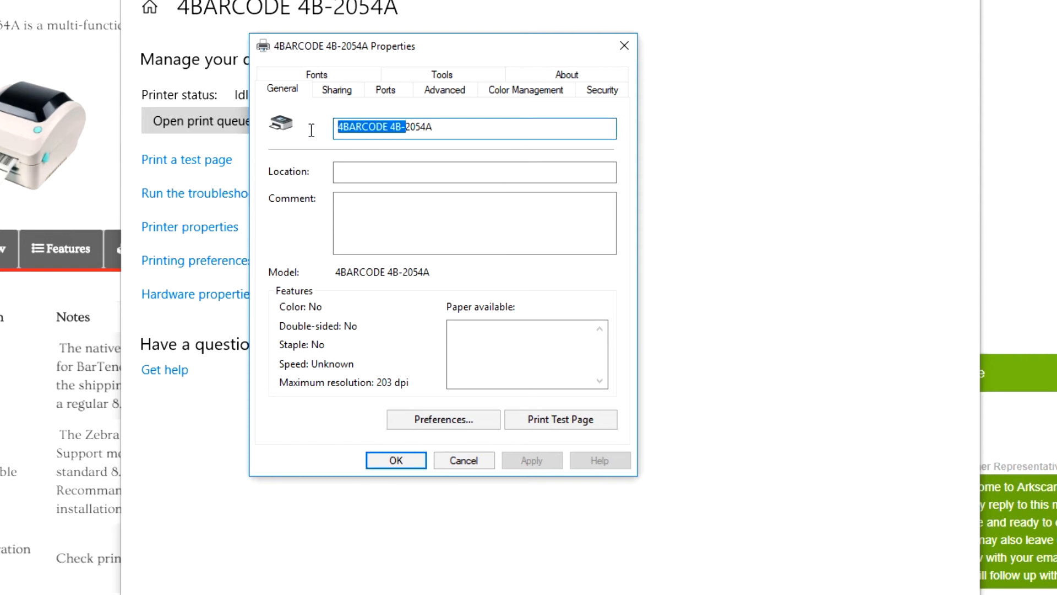
pyautogui.moveTo(567, 242)
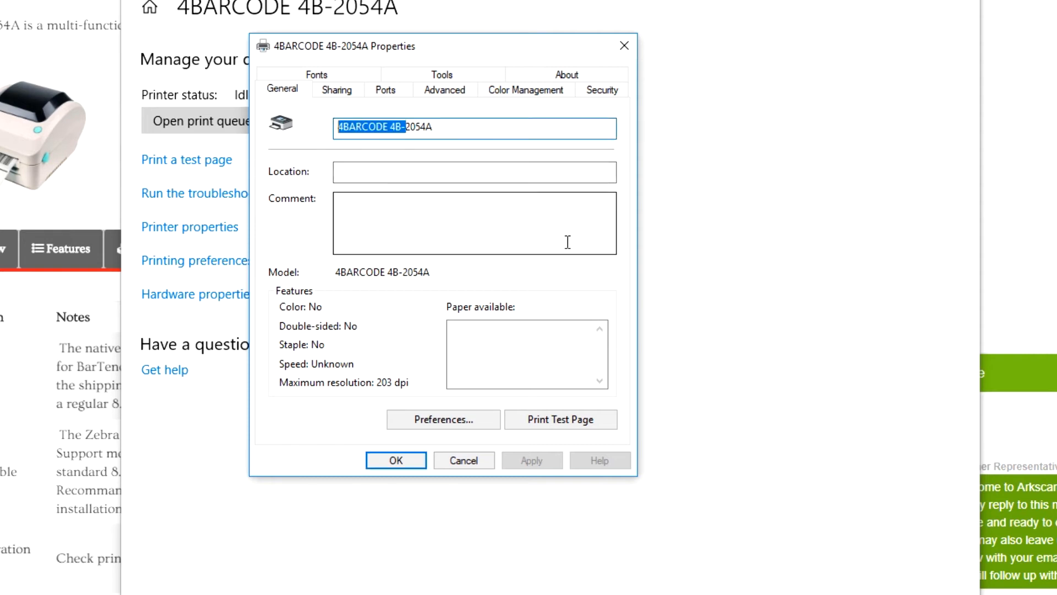
pyautogui.write('Arksa2054A')
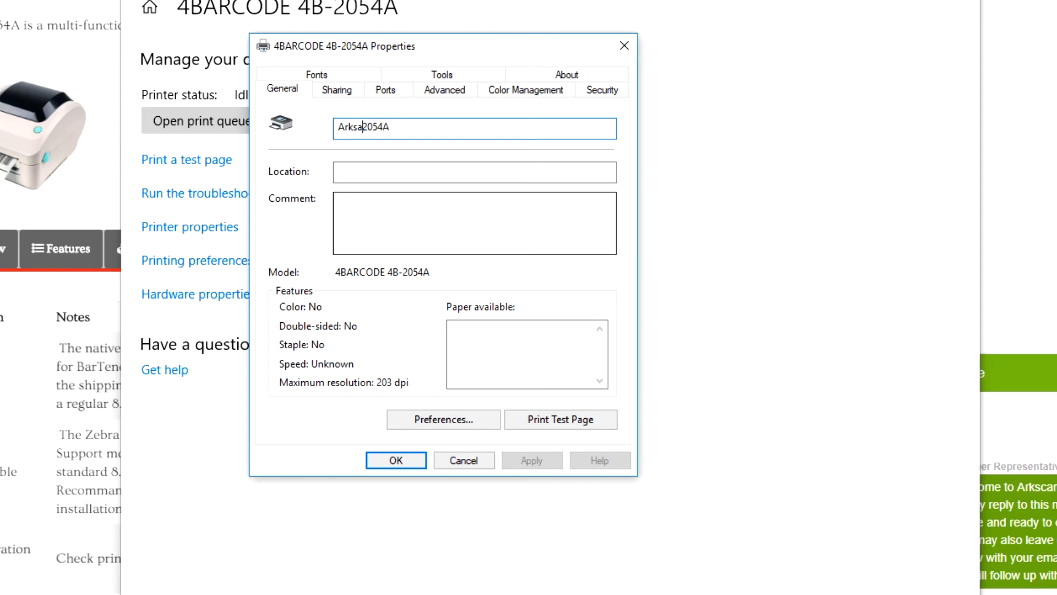
pyautogui.write('can')
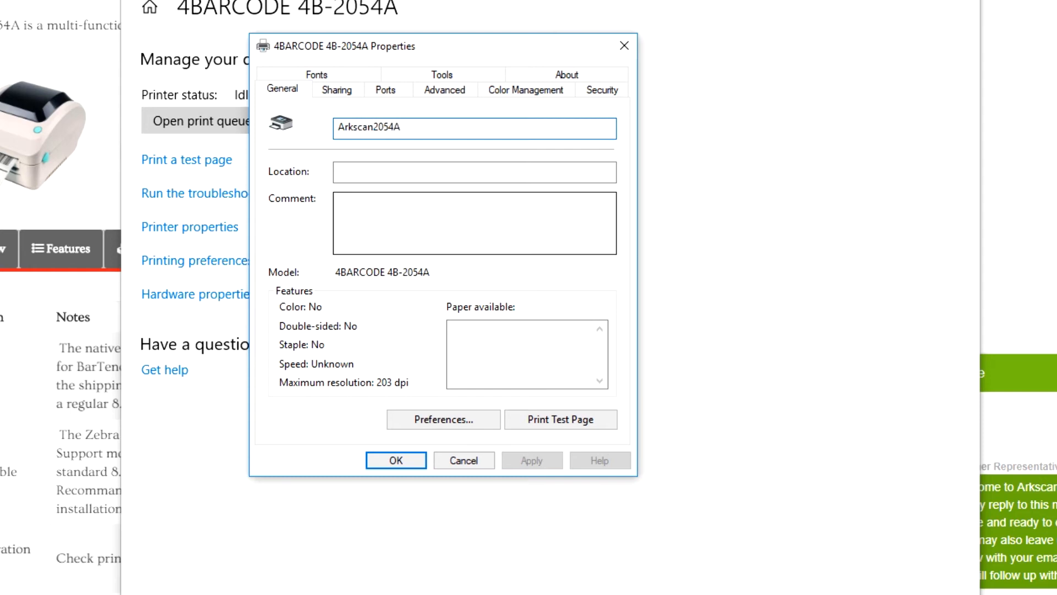
pyautogui.click(396, 460)
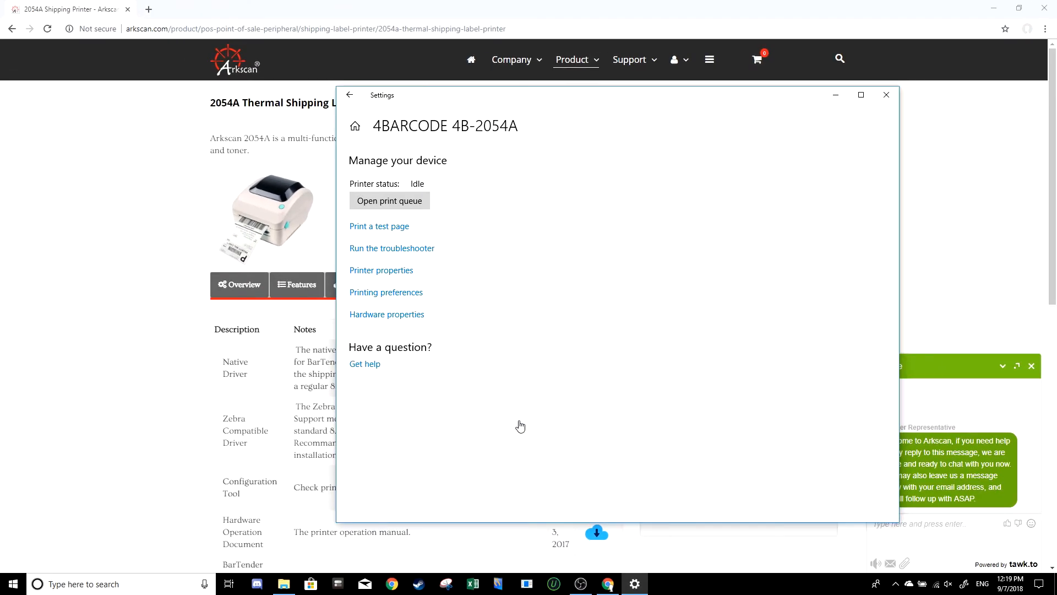
# Search 'printer' again and open Printers & scanners, now listing Arkscan2054A
pyautogui.click(886, 95)
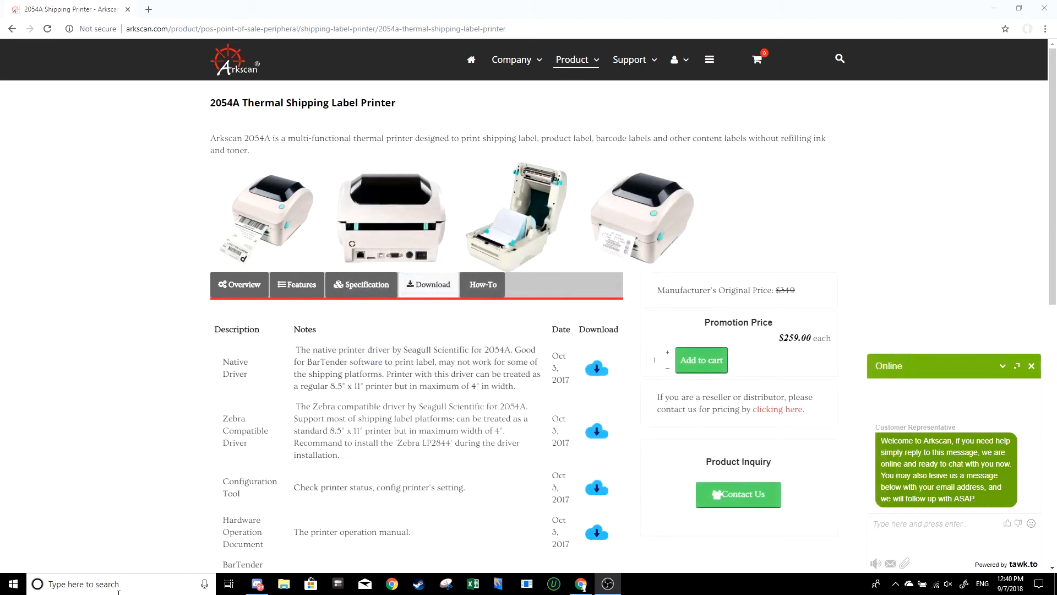
pyautogui.write('printer')
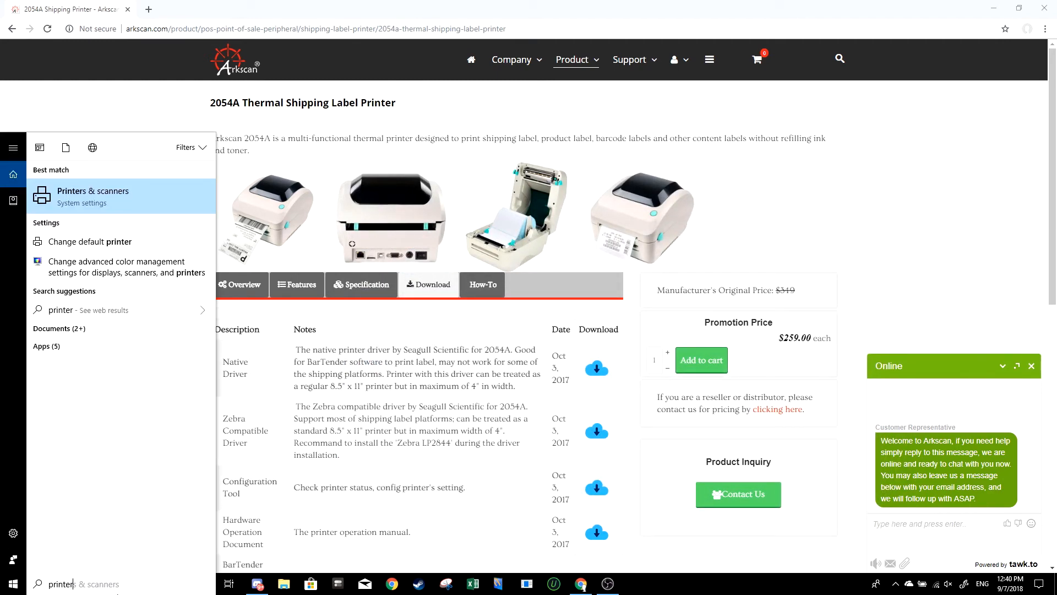
pyautogui.click(92, 196)
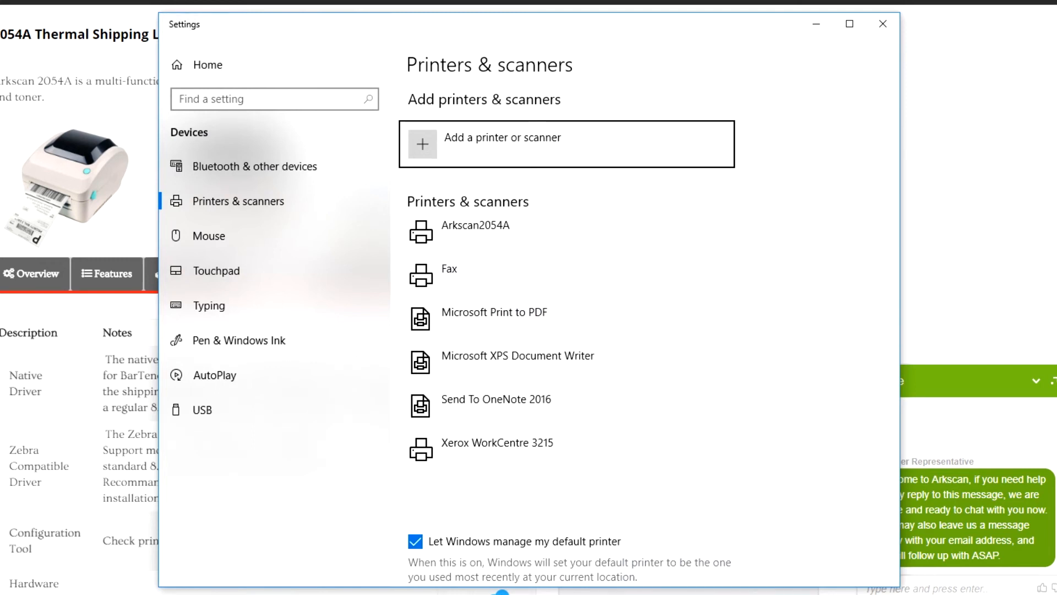
pyautogui.moveTo(525, 236)
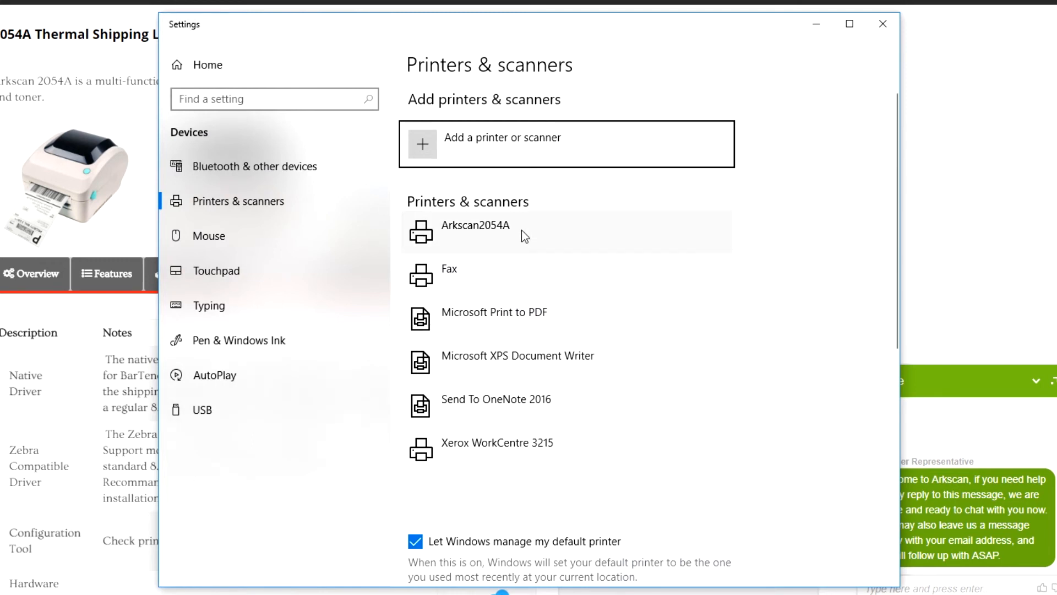
pyautogui.moveTo(458, 239)
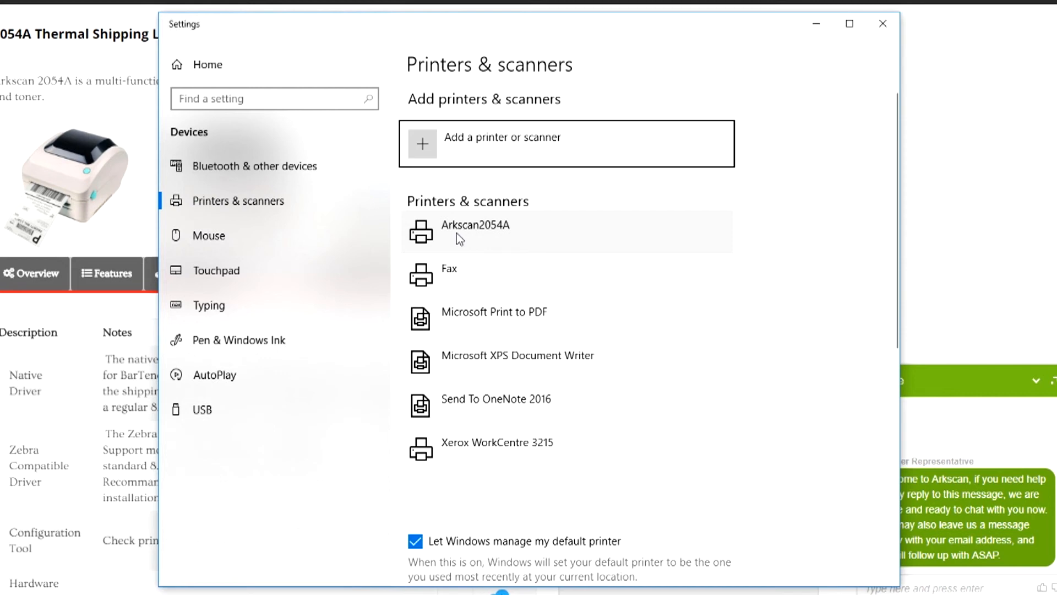
# Select Arkscan2054A in the list and open its Manage page
pyautogui.click(475, 232)
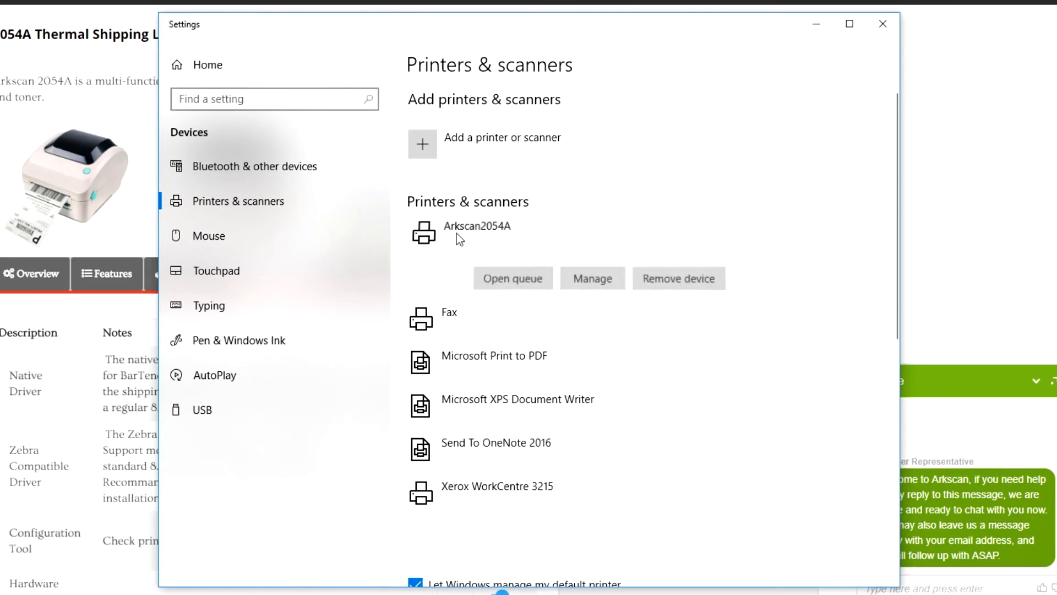
pyautogui.moveTo(592, 278)
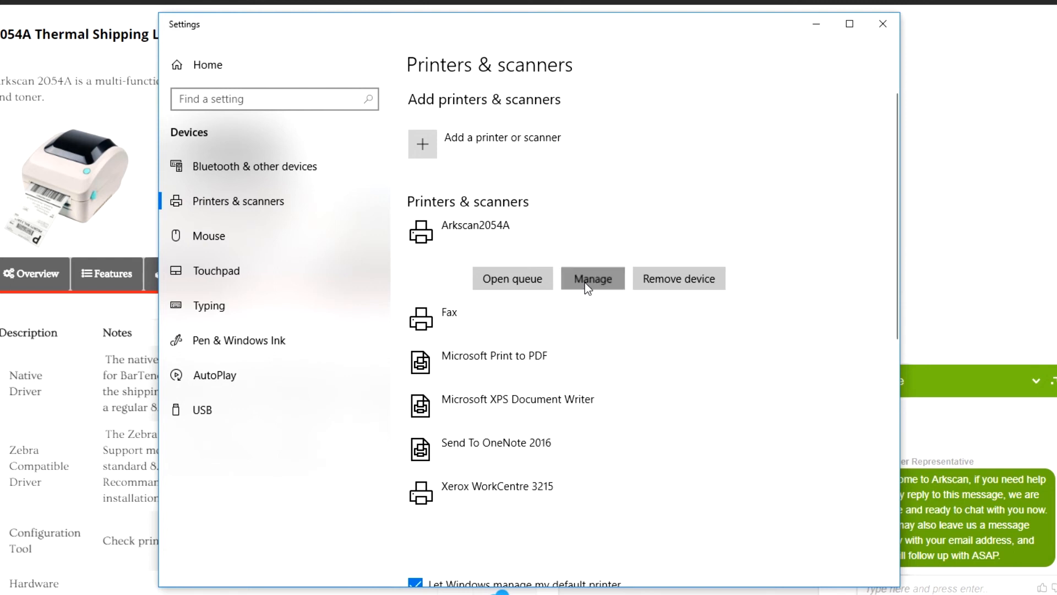
pyautogui.click(591, 277)
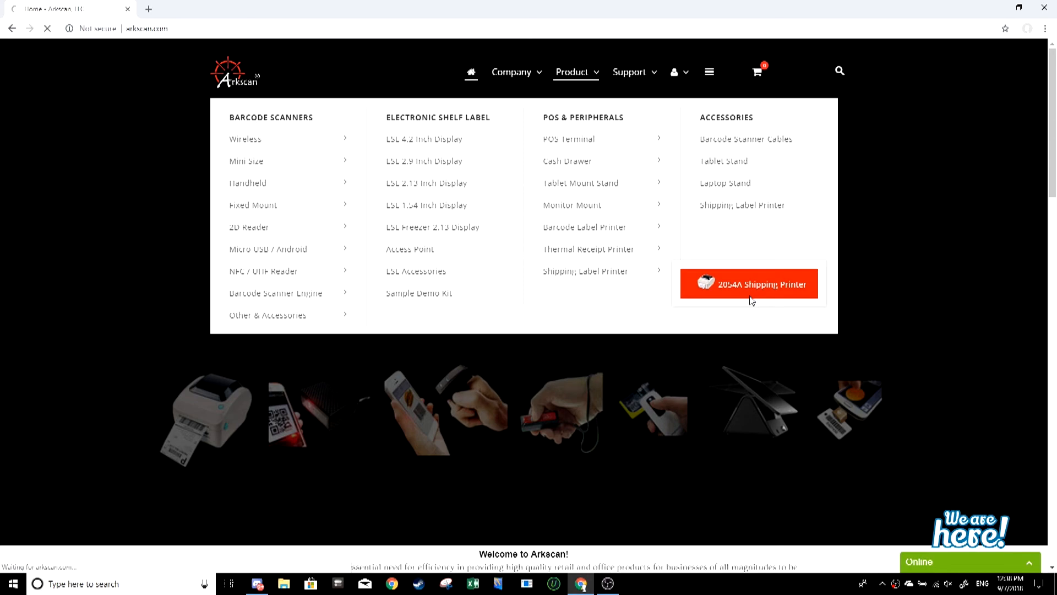
# Open the 2054A's Sample Shipping Label PDF from its downloads and start printing it
pyautogui.click(748, 283)
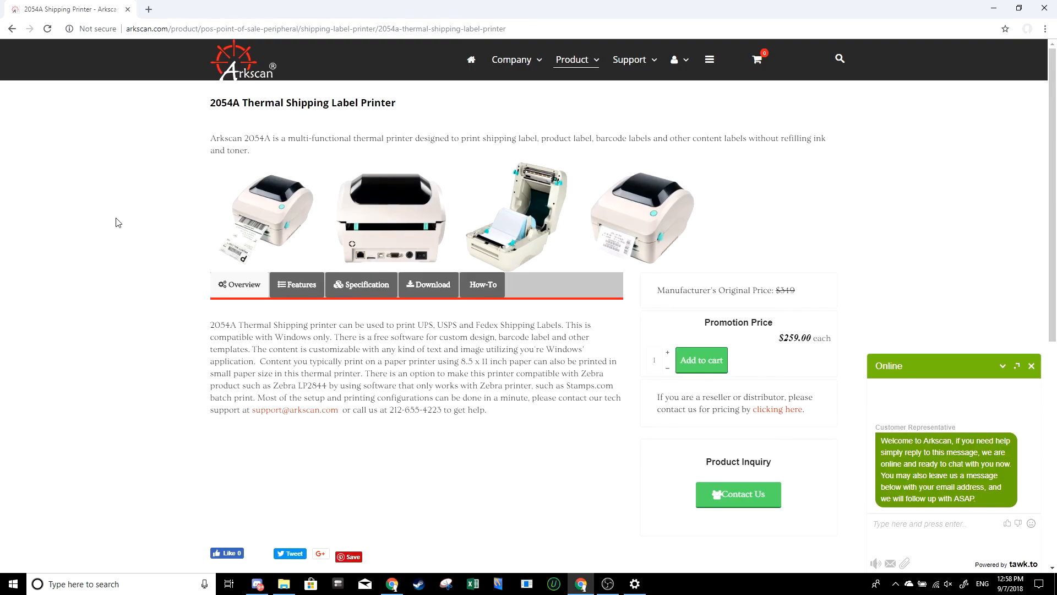
pyautogui.scroll(-3)
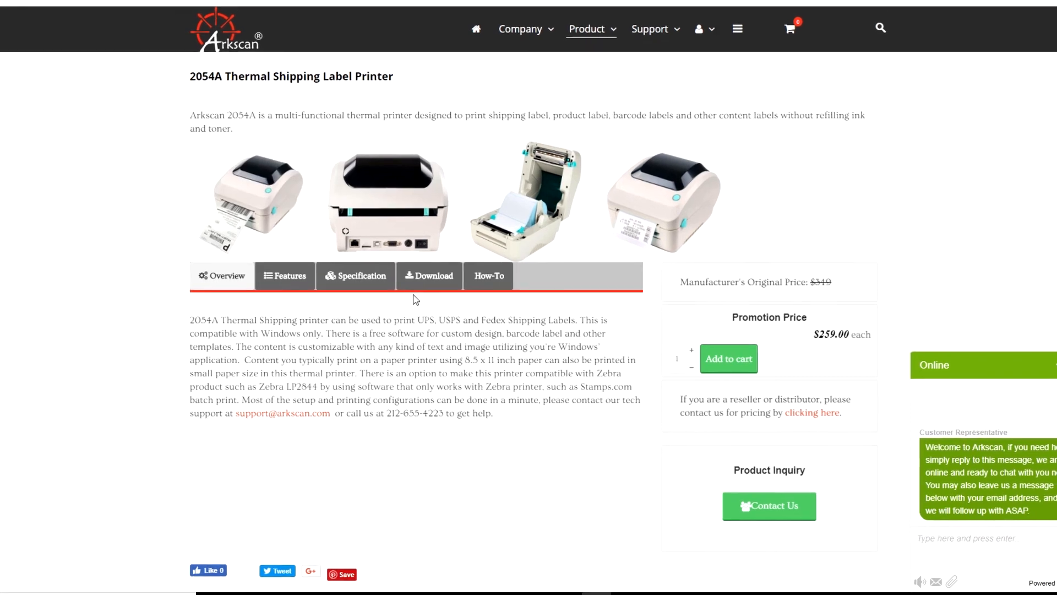
pyautogui.click(433, 275)
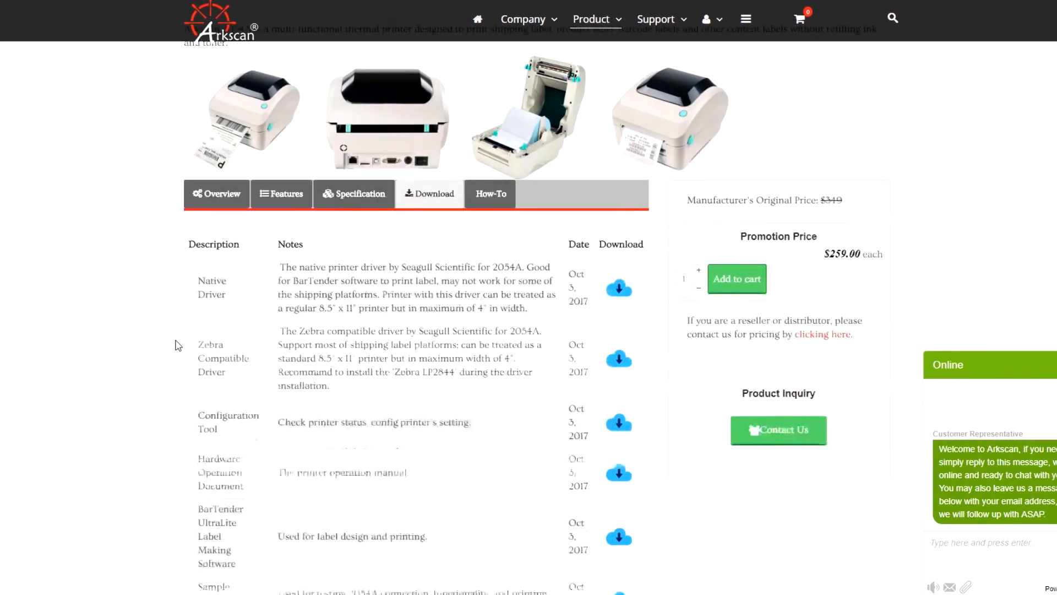
pyautogui.scroll(-3)
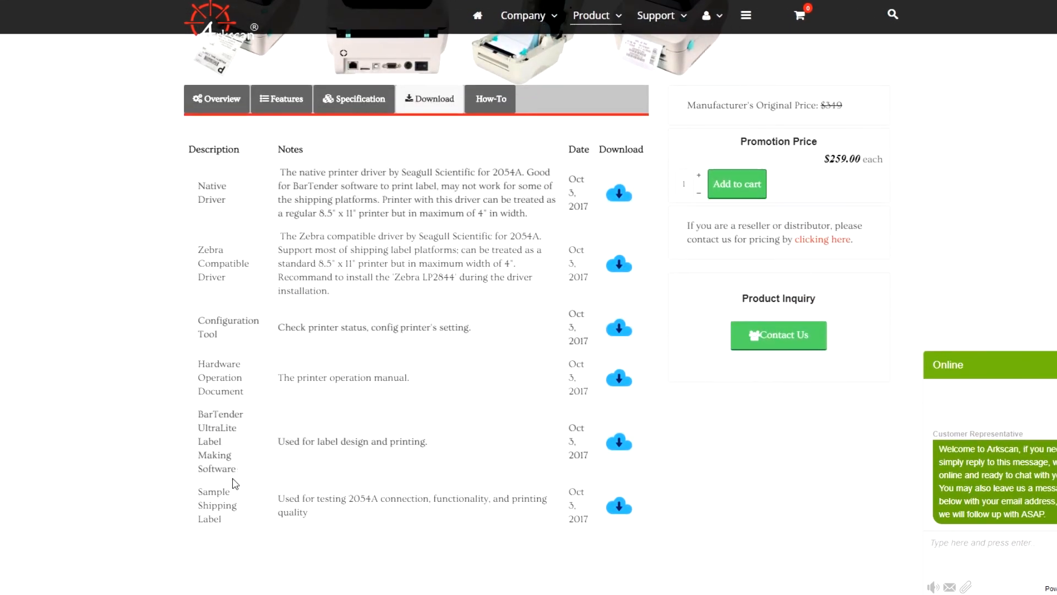
pyautogui.click(618, 505)
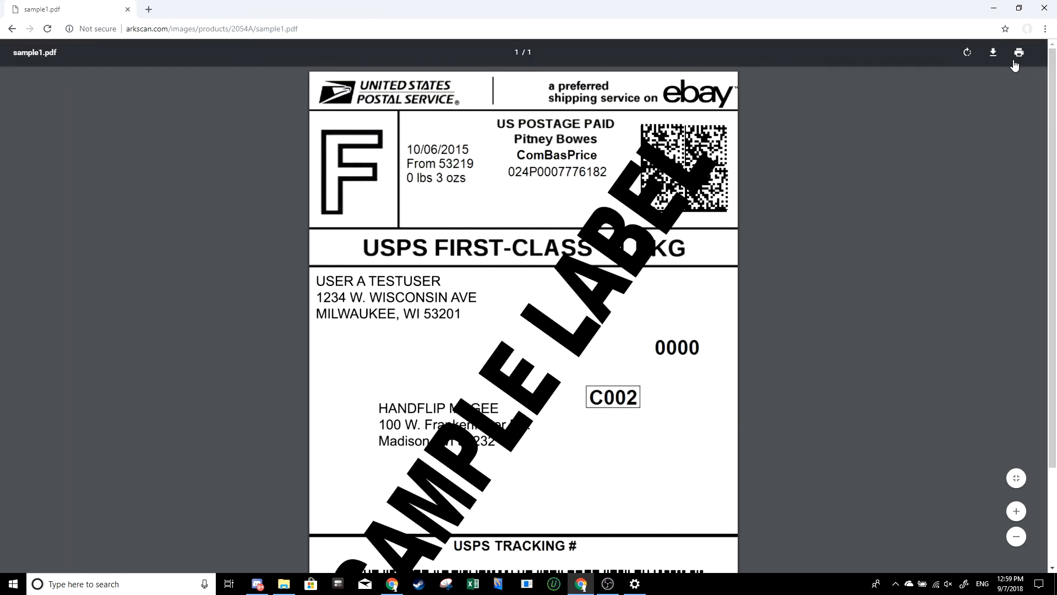
pyautogui.moveTo(1018, 53)
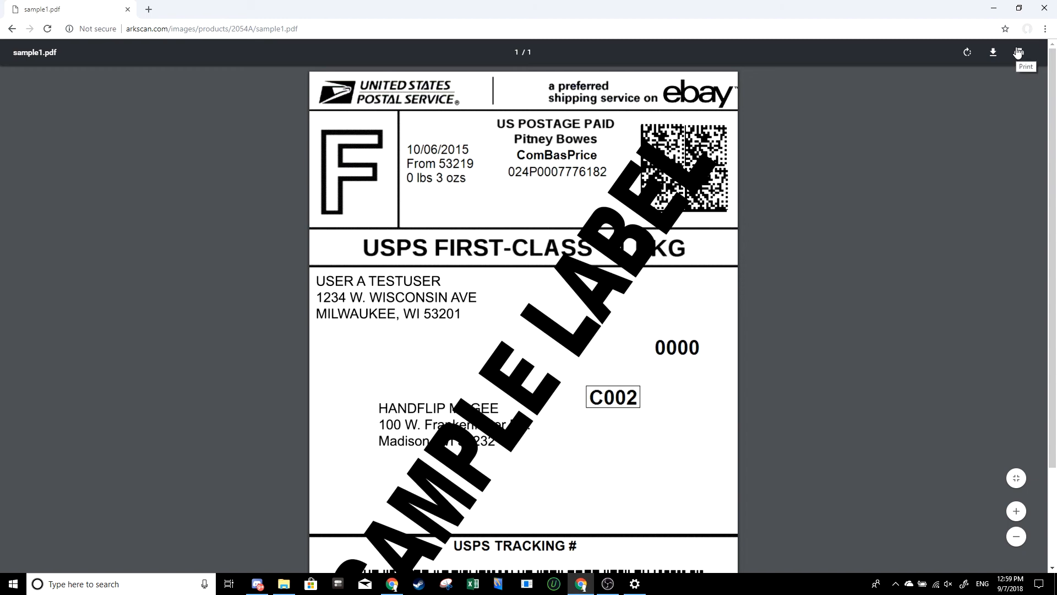
pyautogui.click(1018, 51)
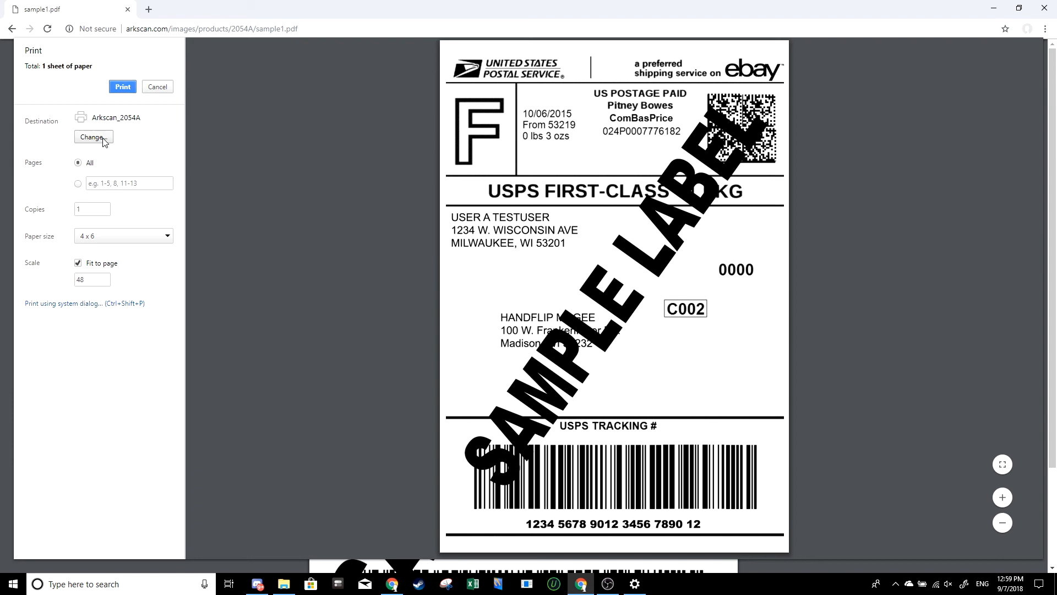
# Choose Arkscan_2054A as the print destination for the sample shipping label
pyautogui.click(92, 137)
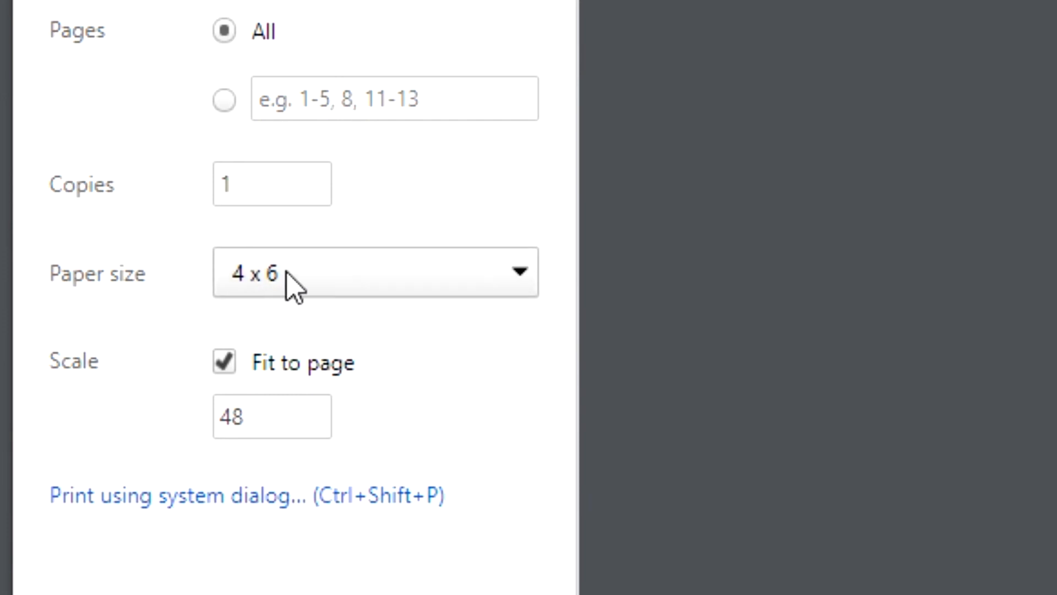
pyautogui.moveTo(246, 381)
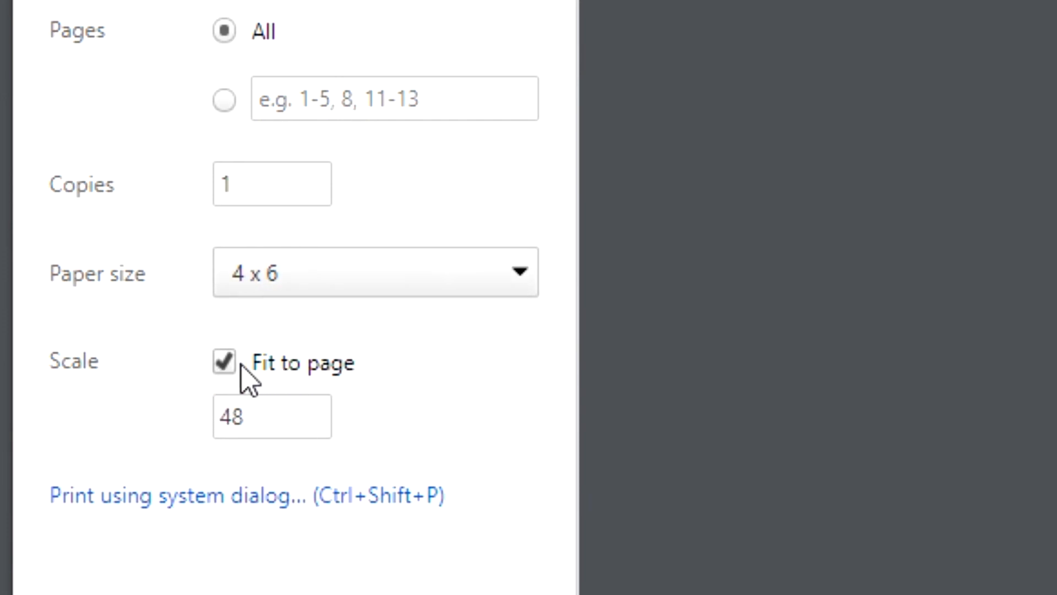